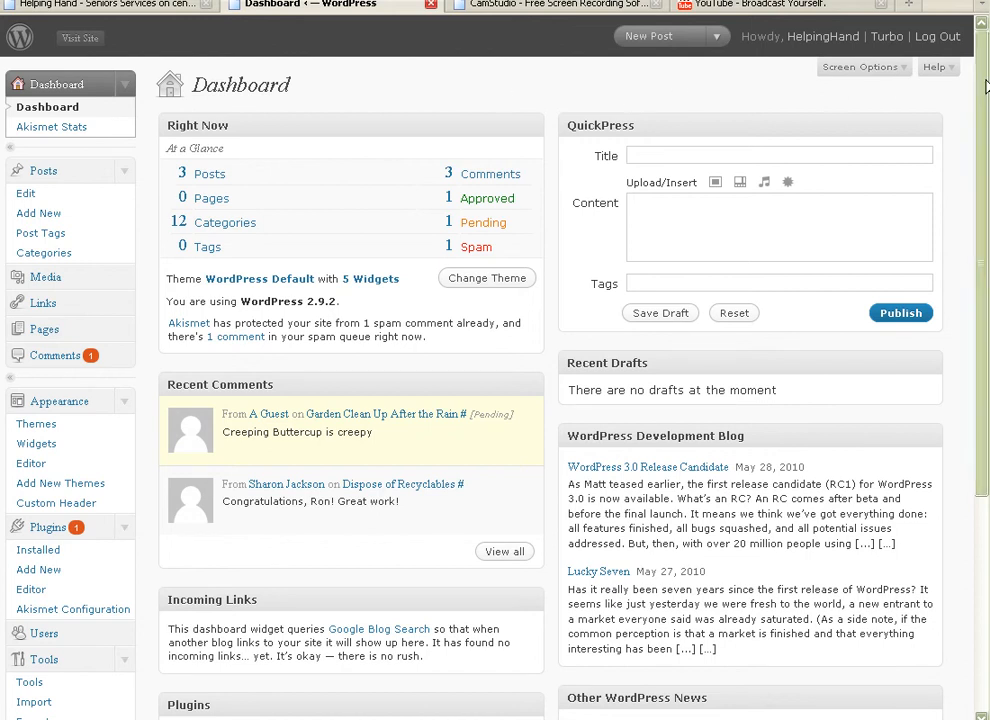
pyautogui.moveTo(858, 80)
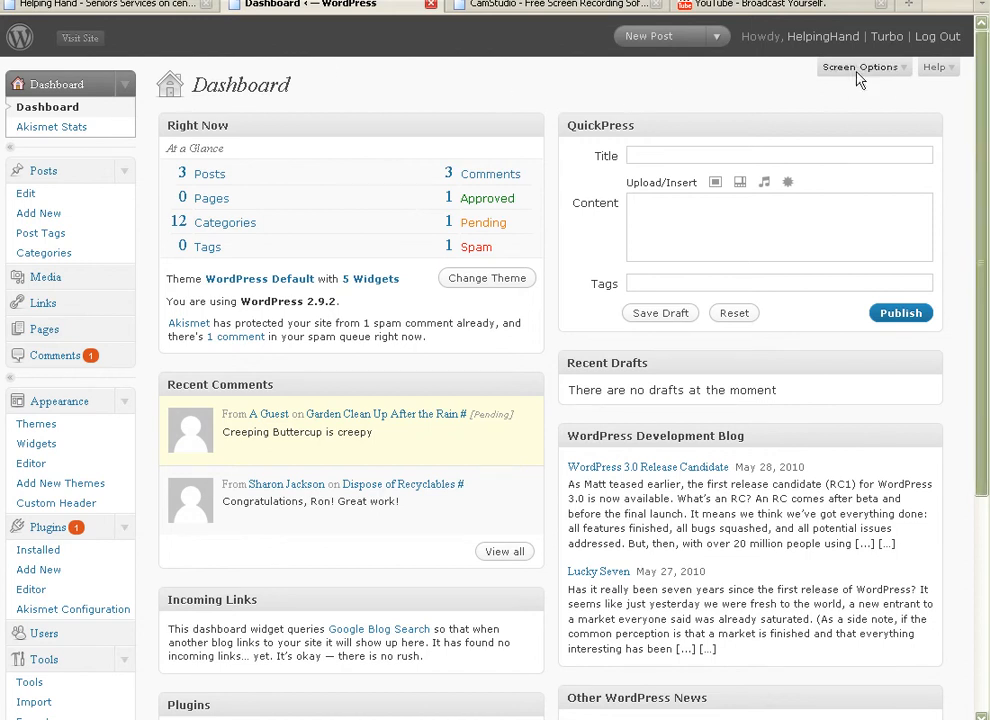
pyautogui.moveTo(300, 74)
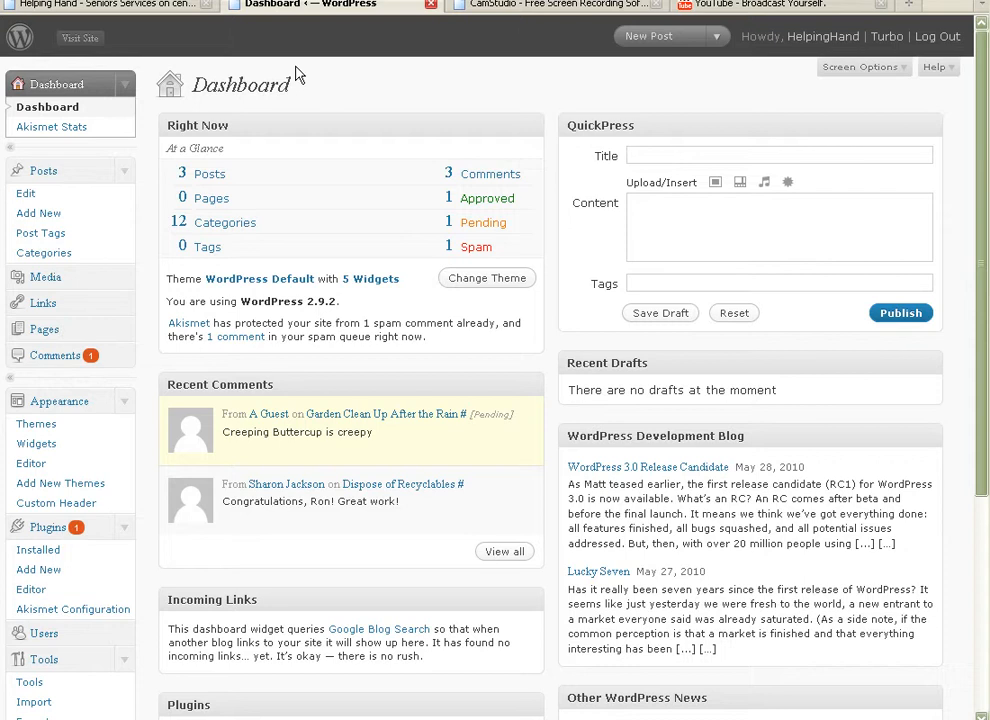
pyautogui.moveTo(338, 62)
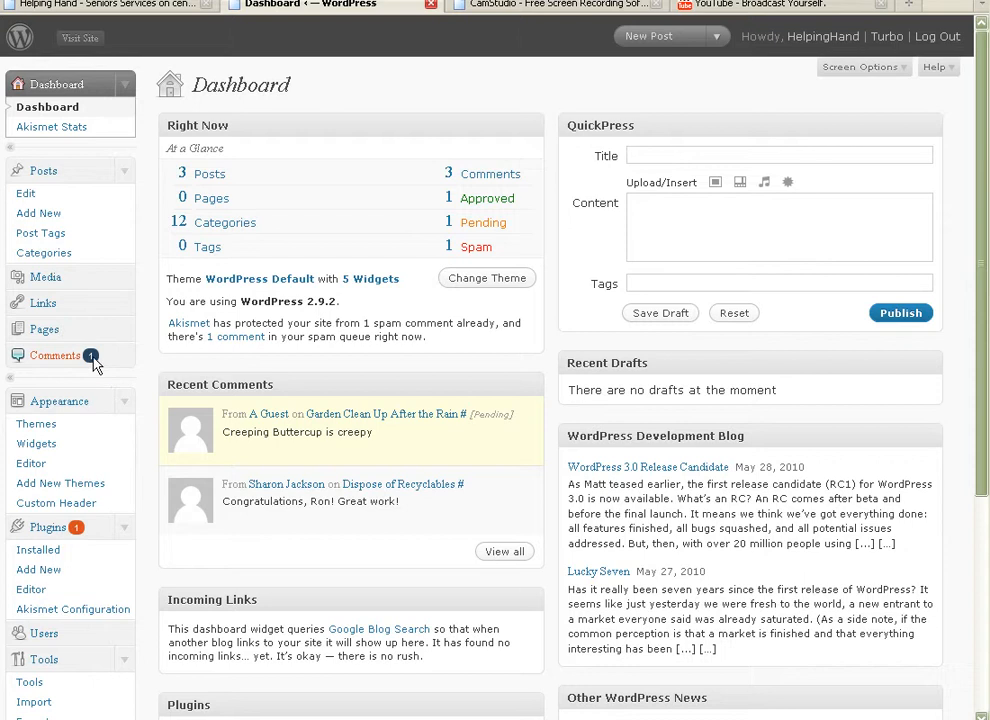
pyautogui.moveTo(120, 360)
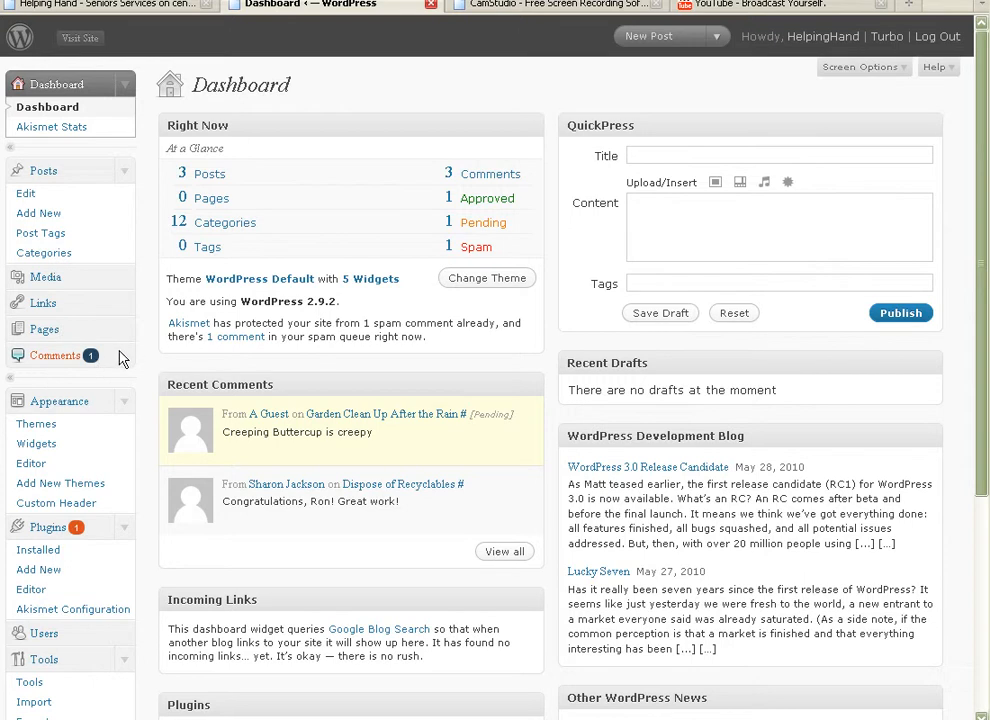
pyautogui.moveTo(48, 362)
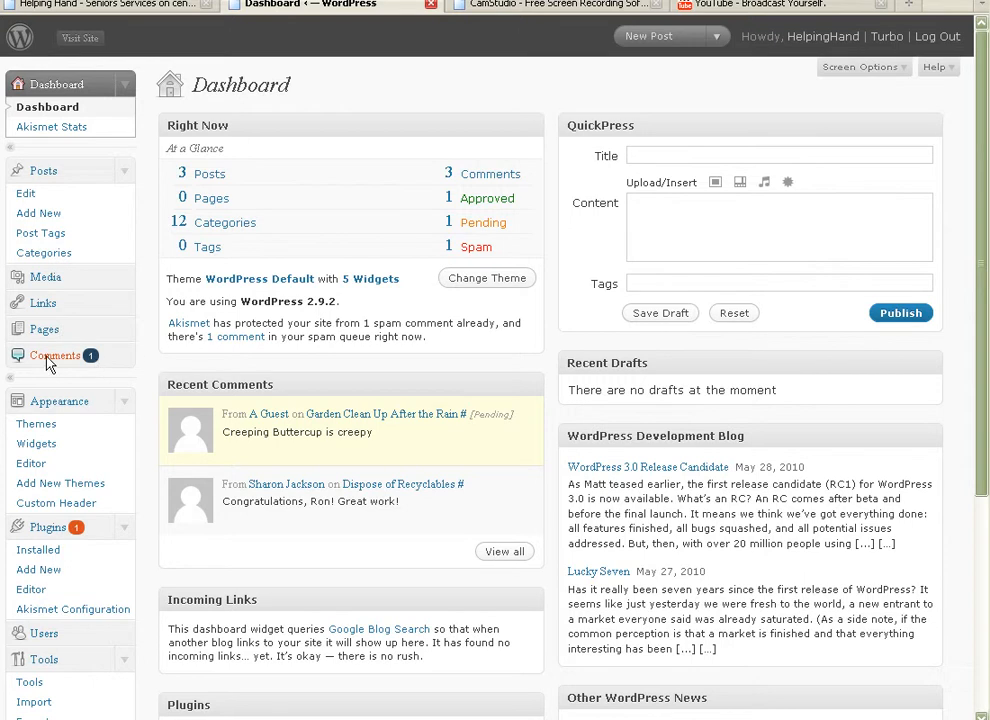
# Review the site's full Comments list and return to the Dashboard.
pyautogui.click(56, 356)
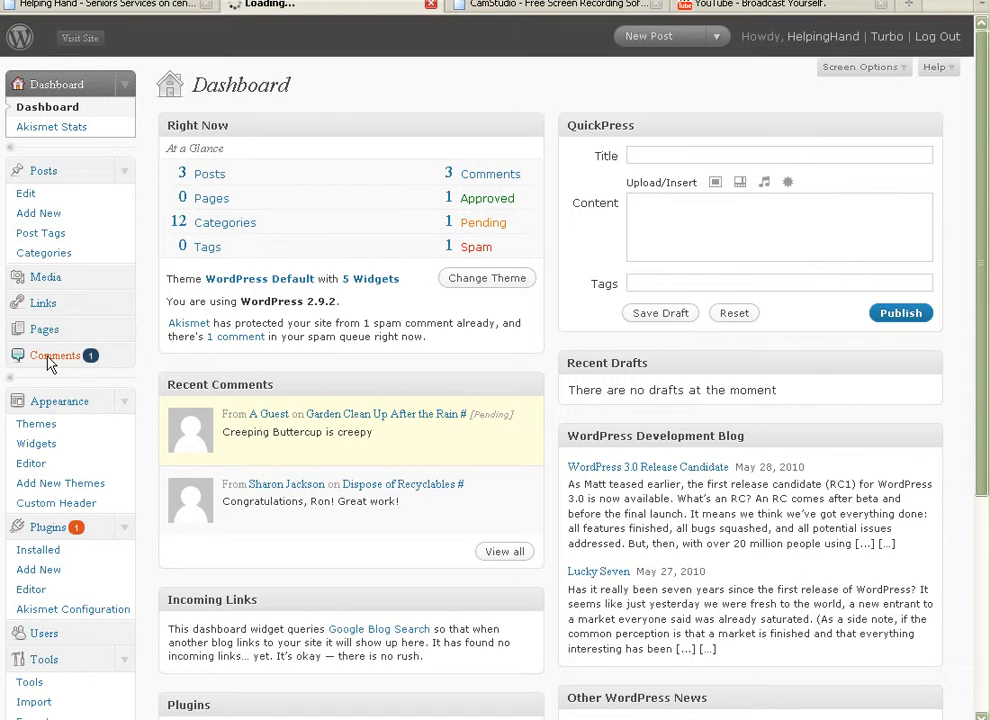
pyautogui.click(52, 356)
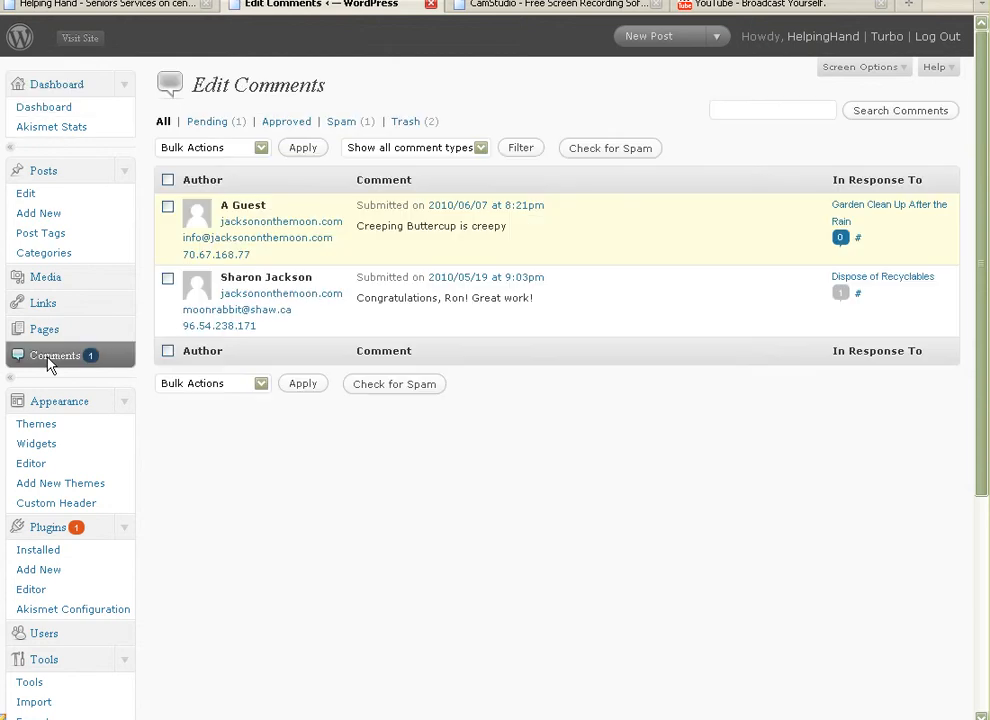
pyautogui.moveTo(138, 112)
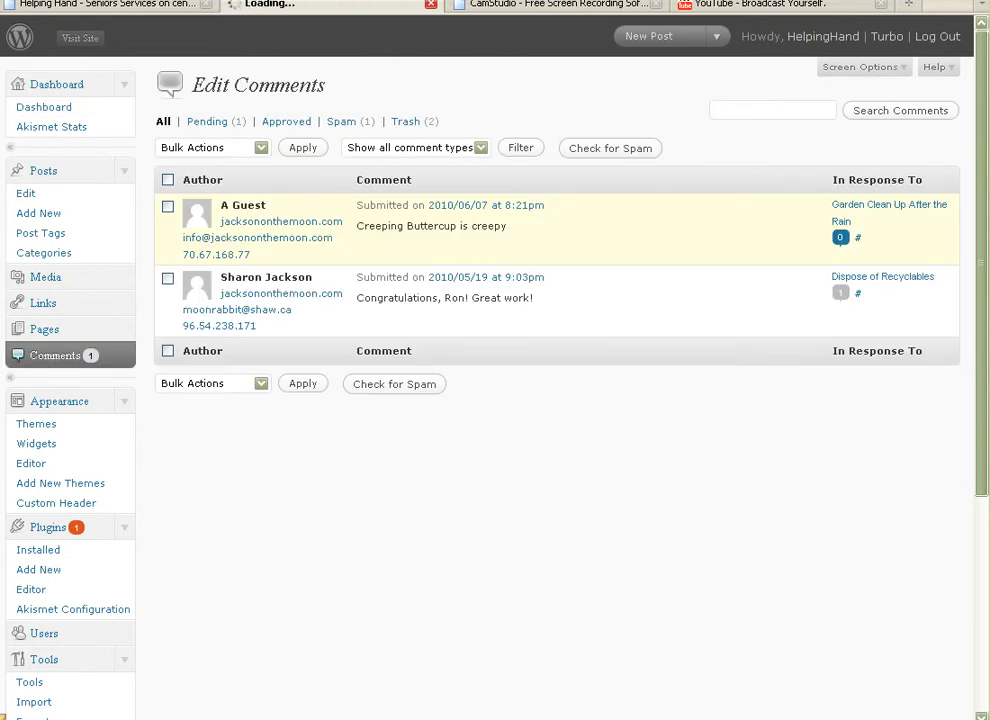
pyautogui.click(44, 108)
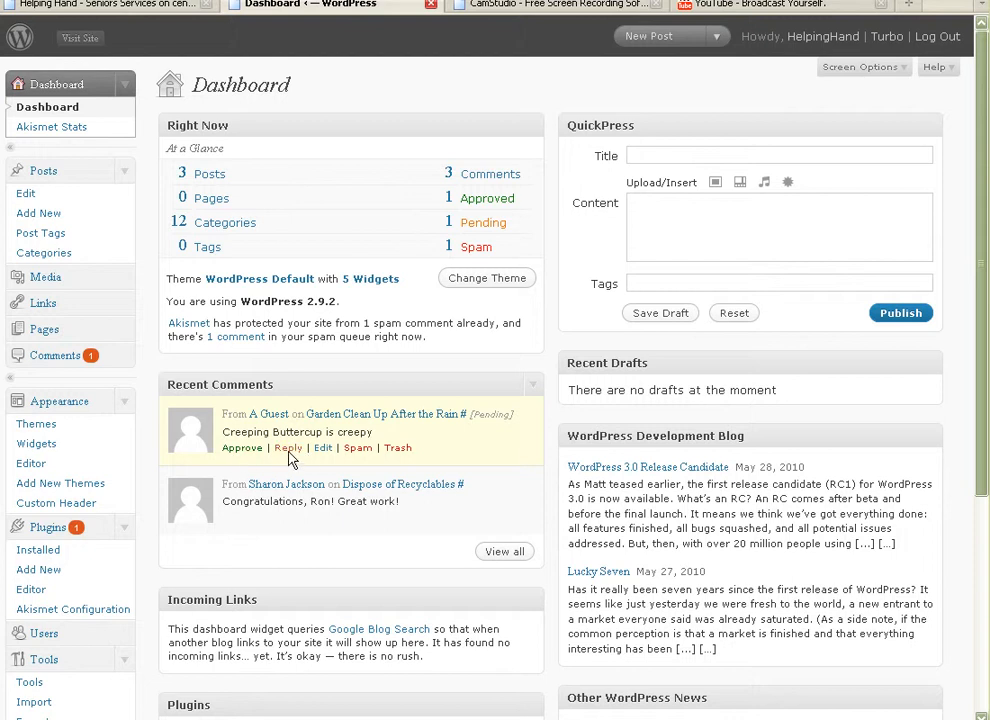
pyautogui.moveTo(358, 448)
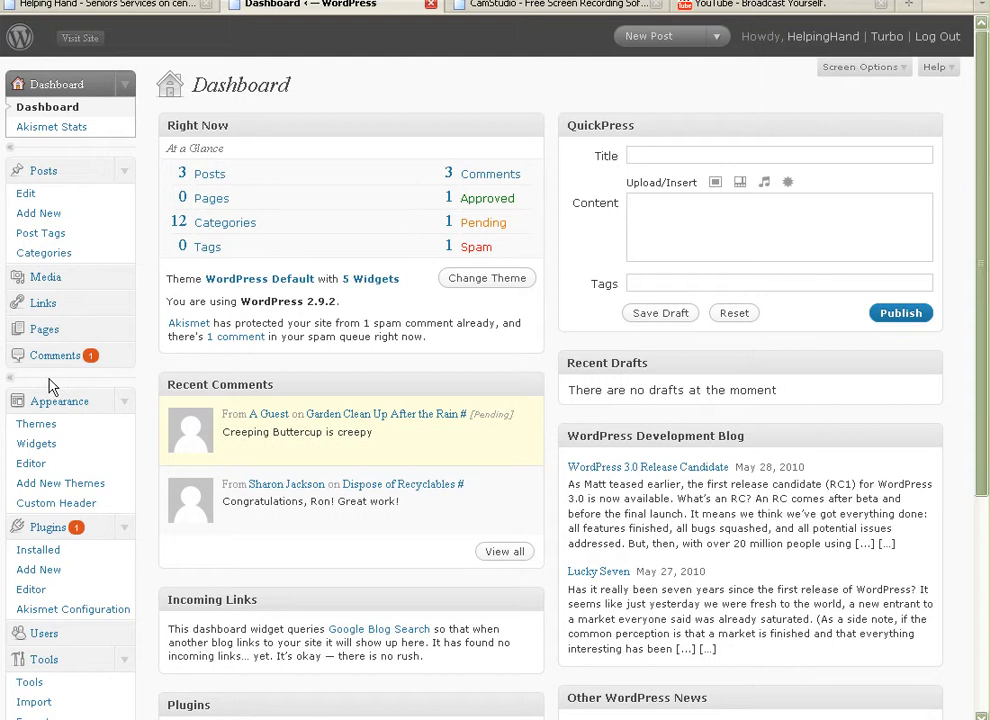
pyautogui.click(56, 356)
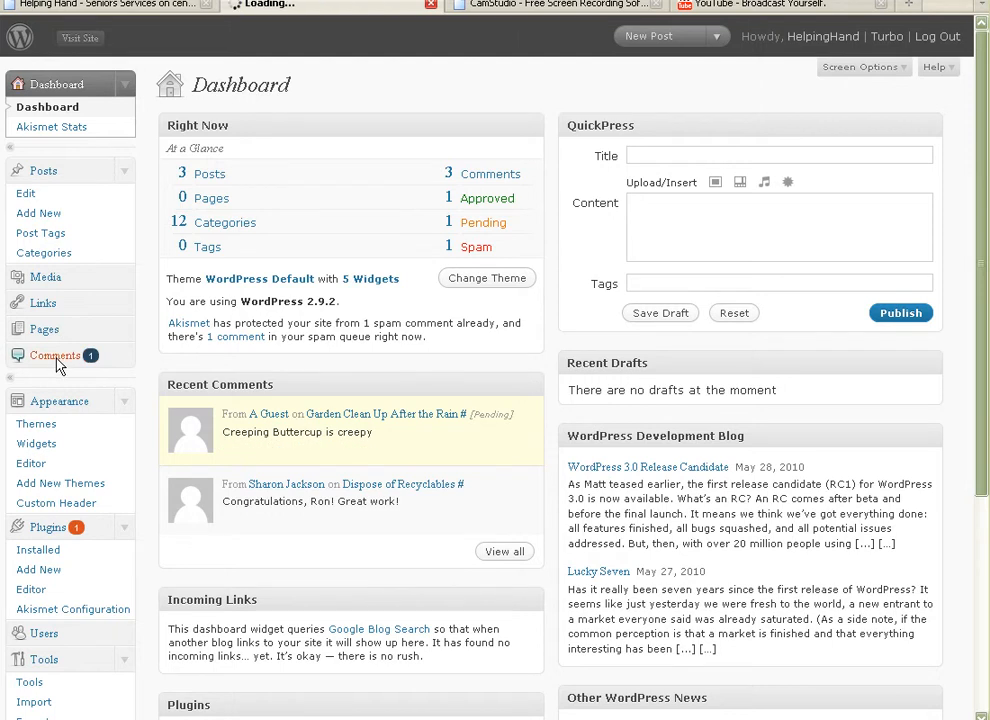
pyautogui.click(56, 356)
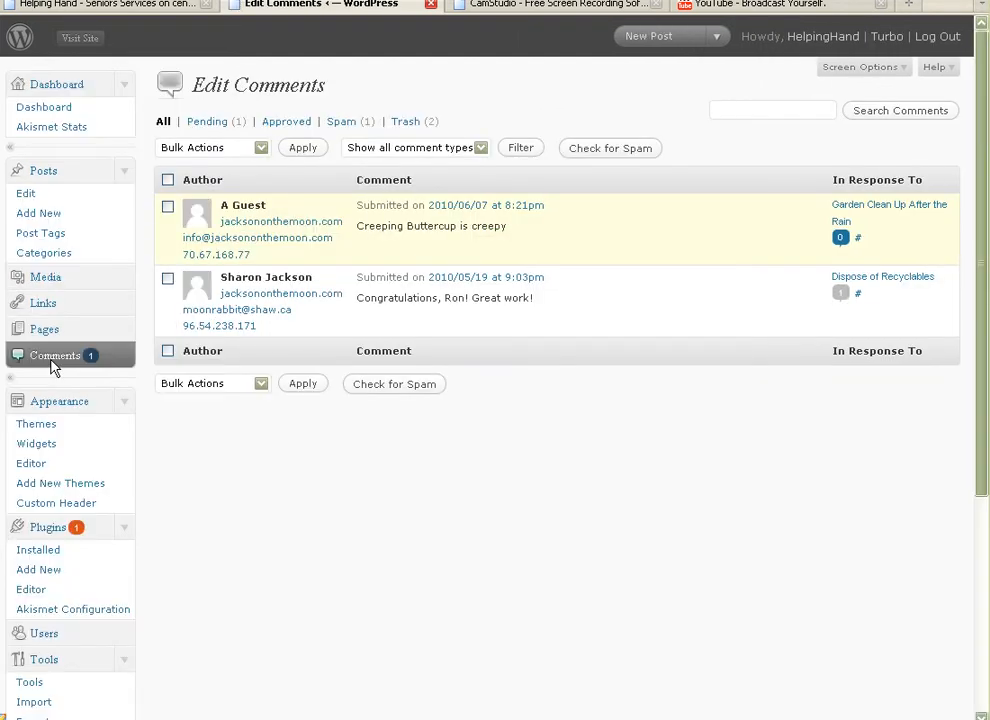
pyautogui.moveTo(44, 304)
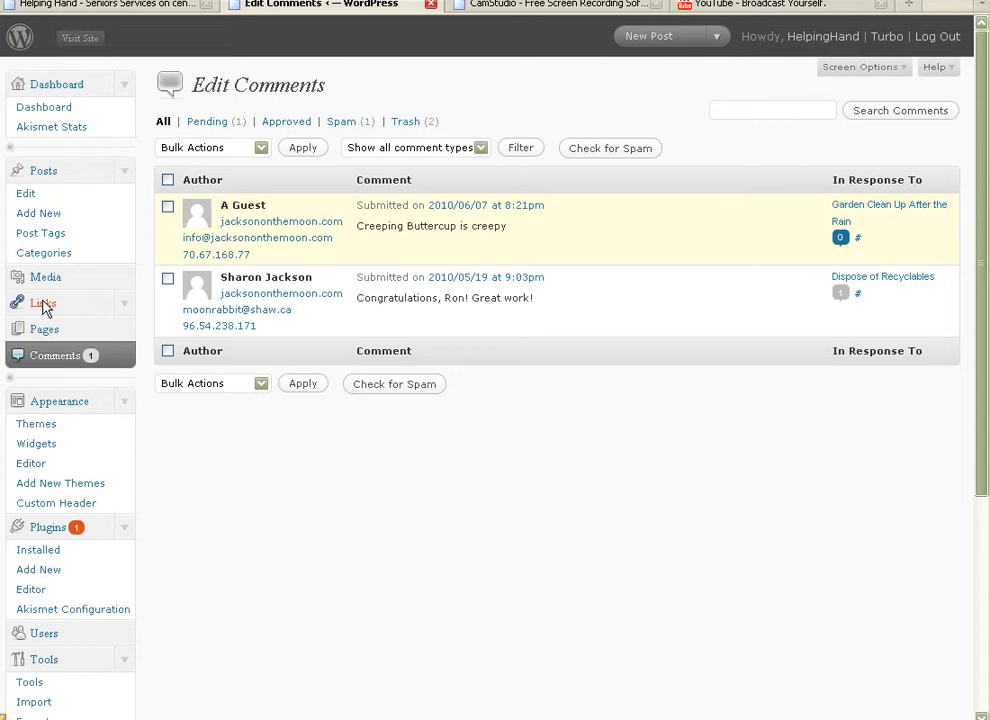
pyautogui.click(44, 304)
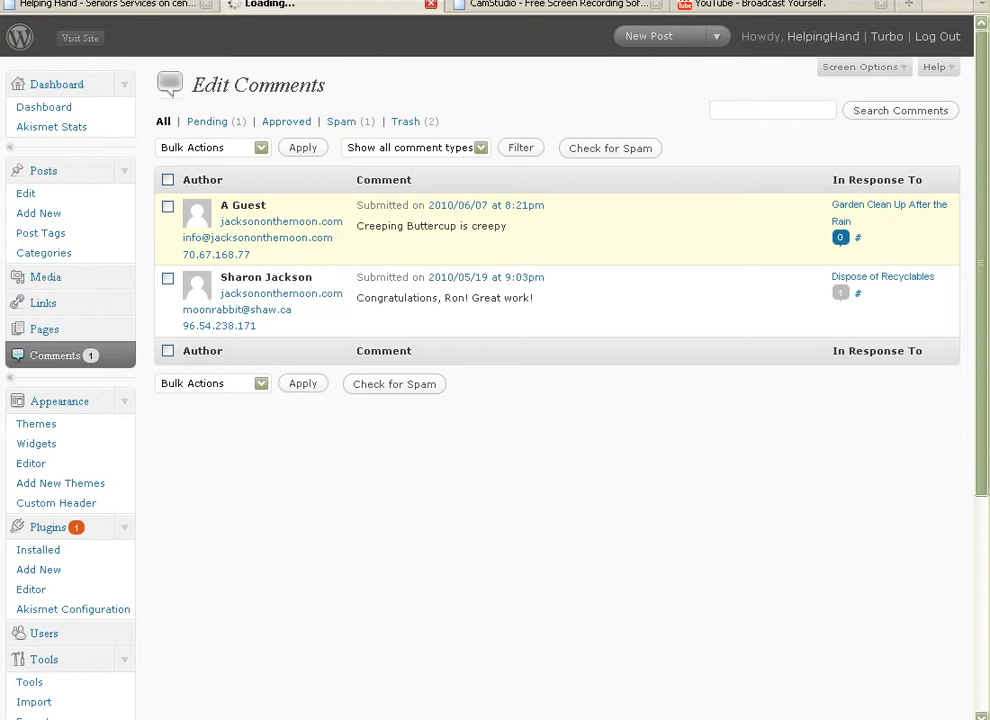
pyautogui.click(48, 106)
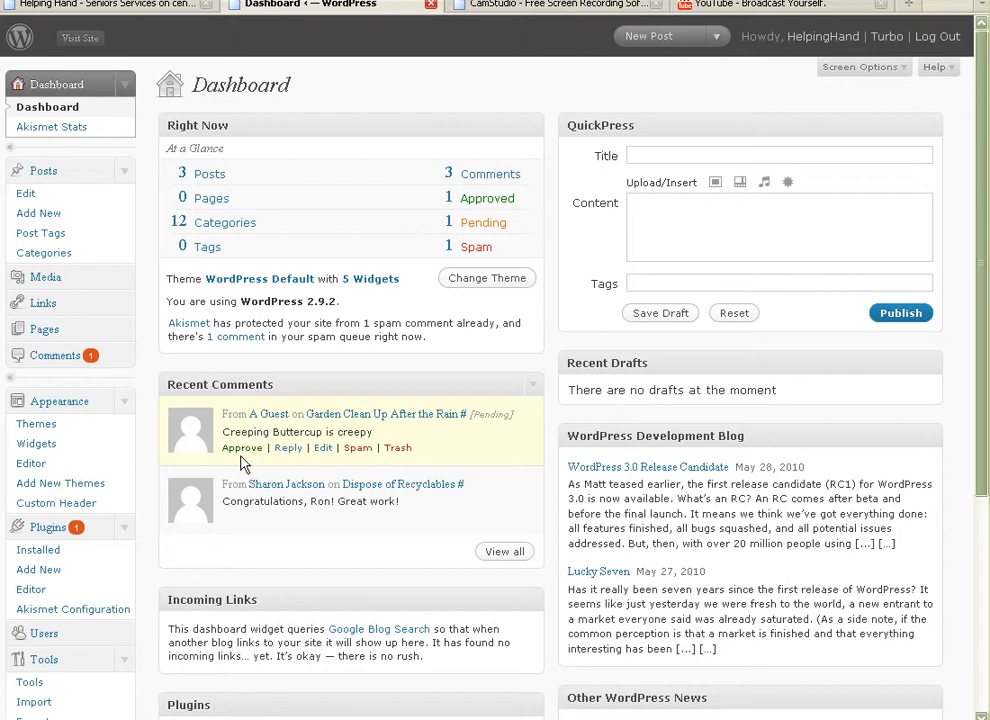
pyautogui.moveTo(248, 516)
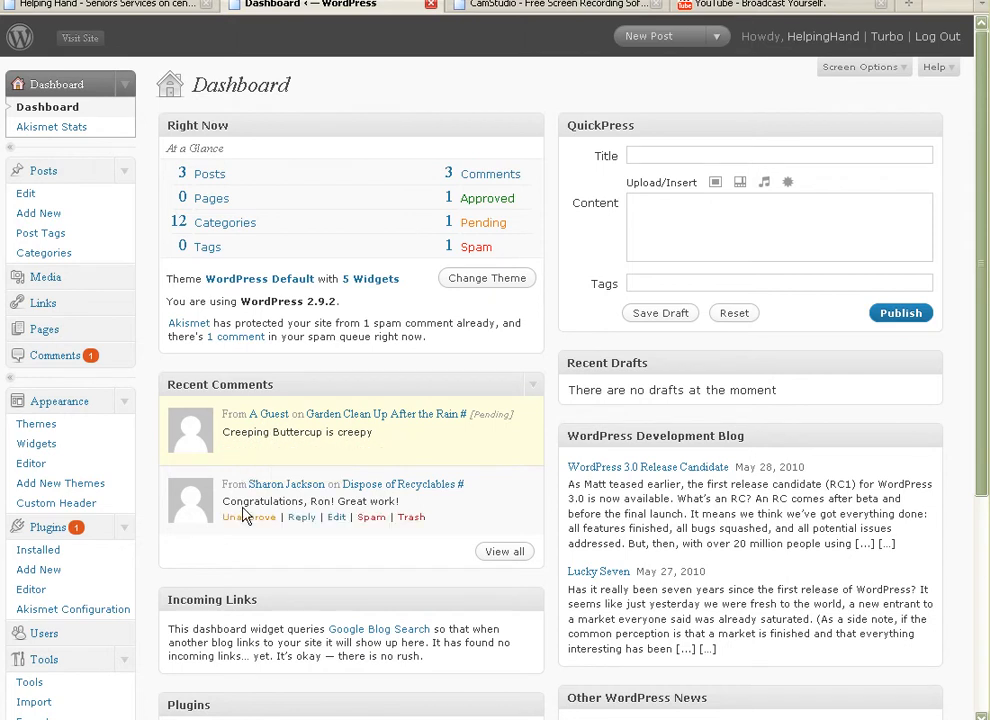
pyautogui.moveTo(368, 530)
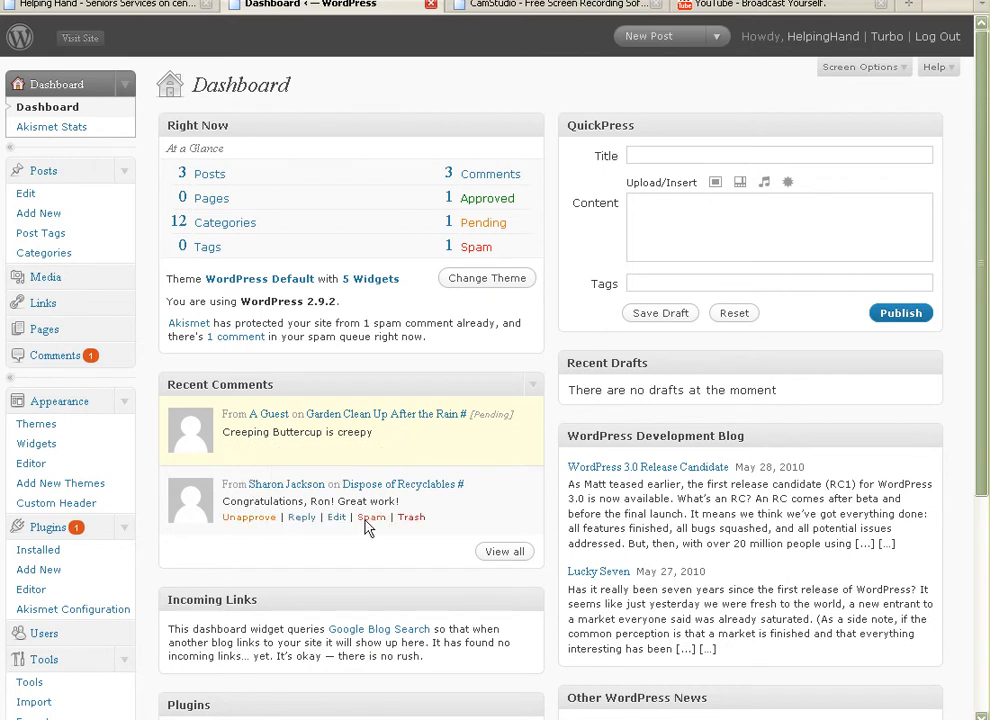
pyautogui.moveTo(400, 430)
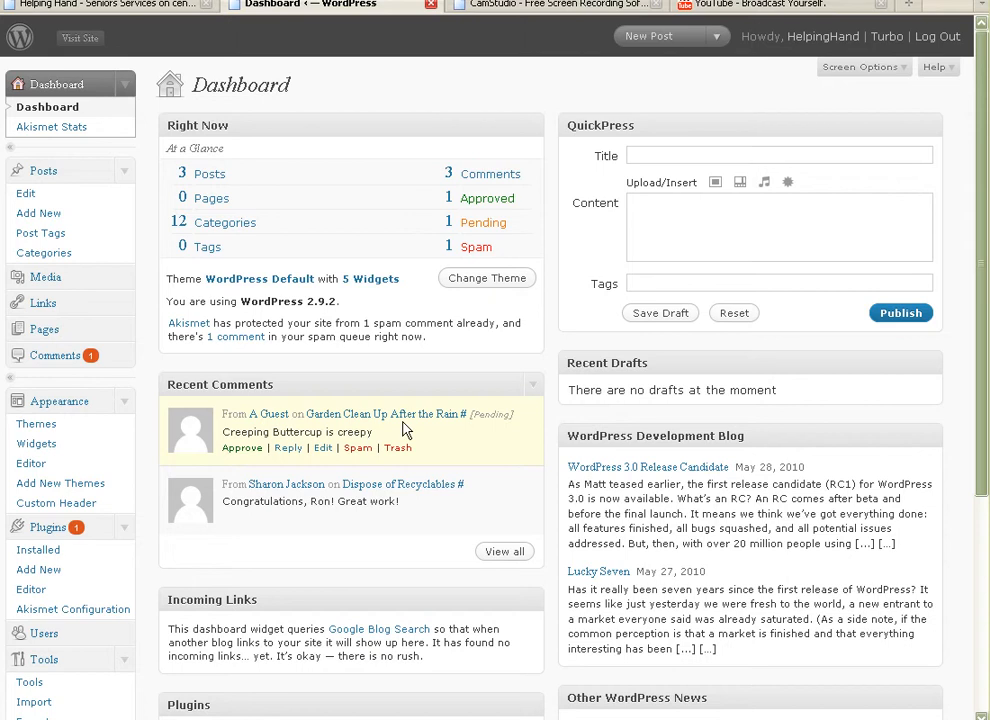
pyautogui.moveTo(400, 458)
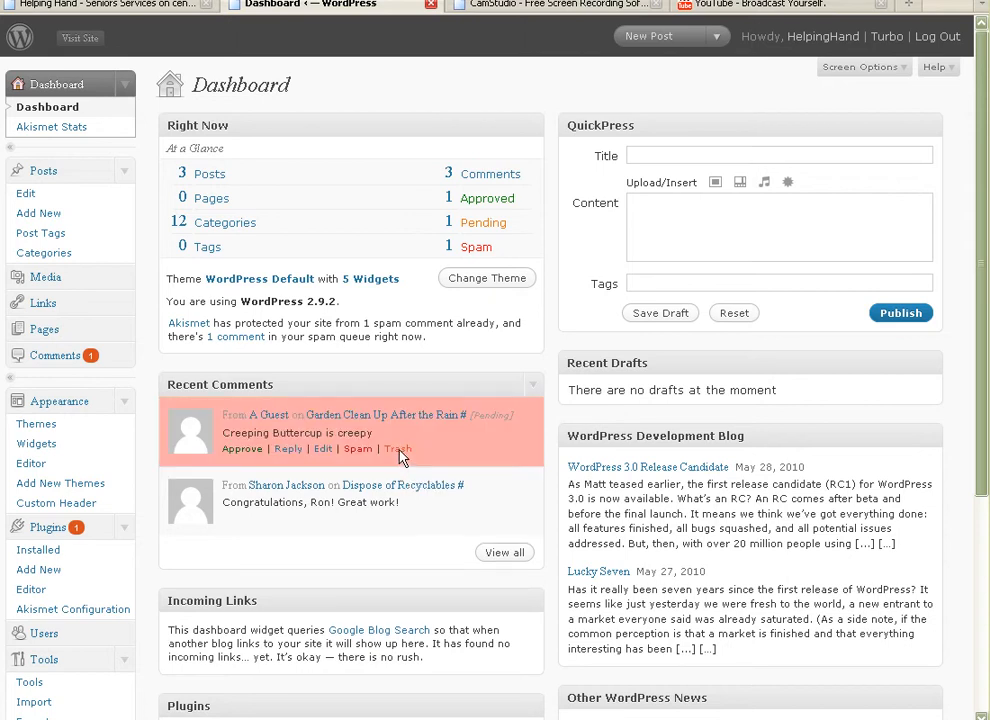
# Move the pending guest comment "Creeping Buttercup is creepy" to the trash from Recent Comments.
pyautogui.click(396, 448)
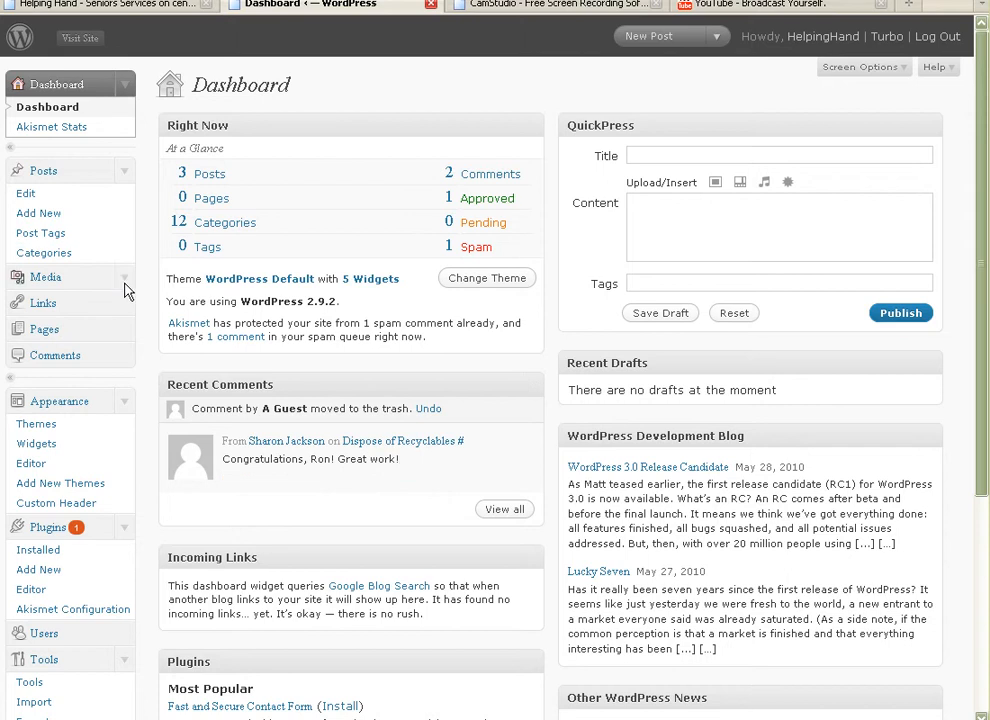
pyautogui.moveTo(928, 90)
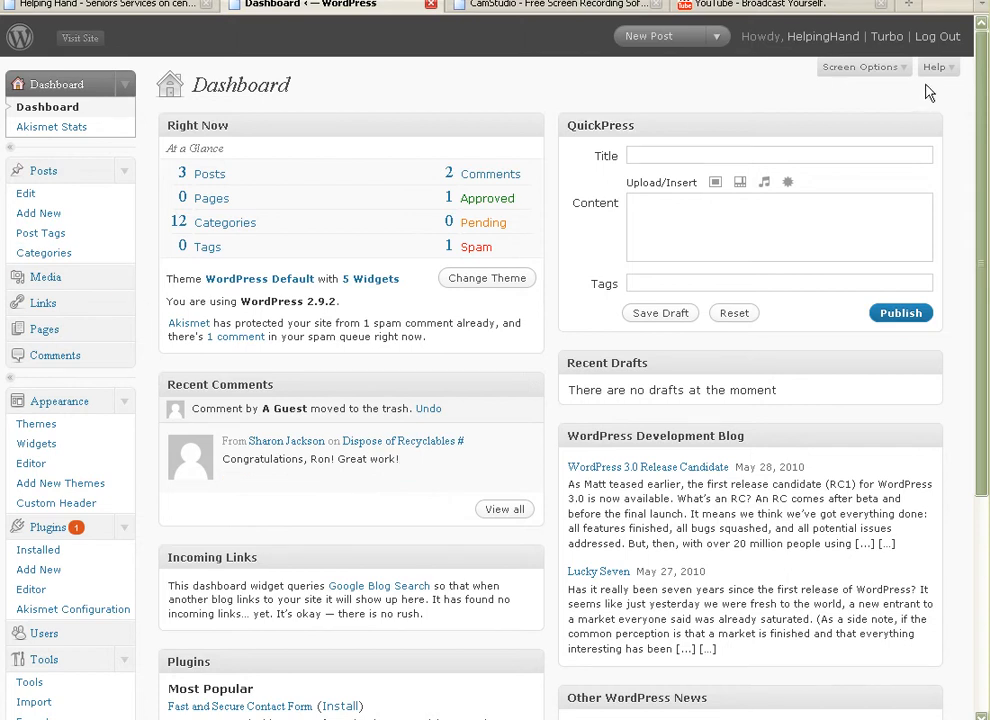
pyautogui.scroll(-3)
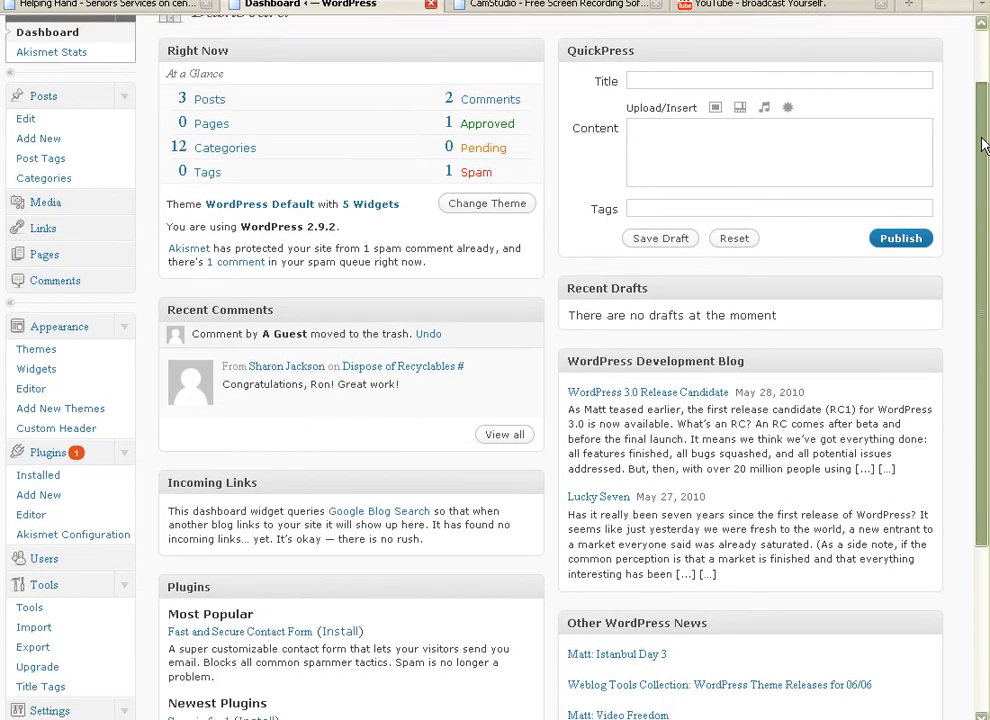
pyautogui.scroll(-3)
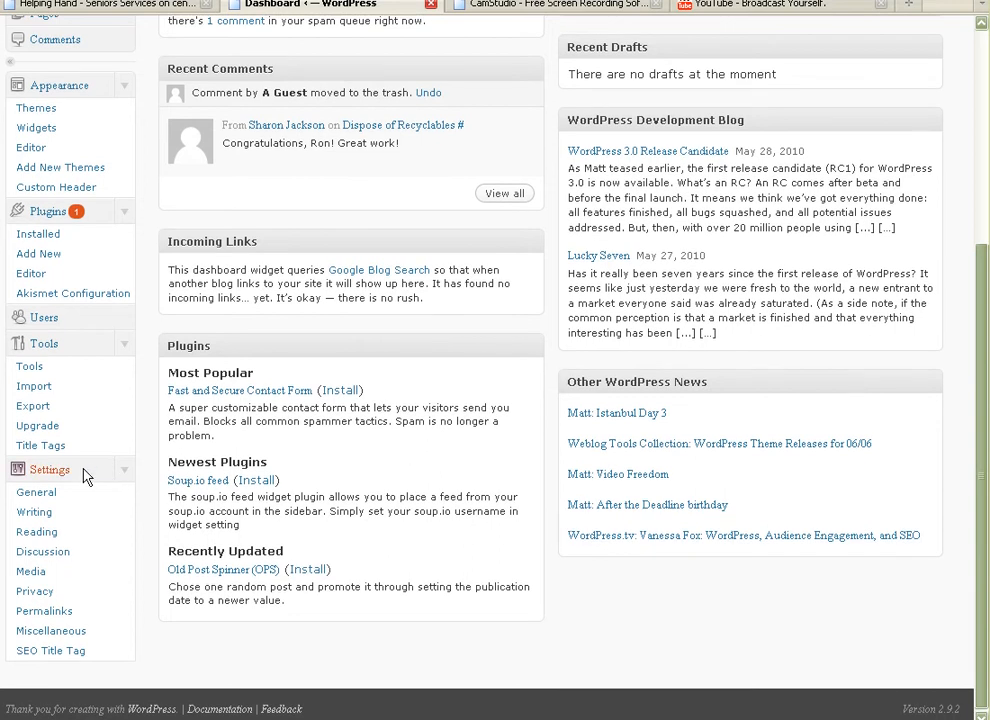
pyautogui.moveTo(42, 552)
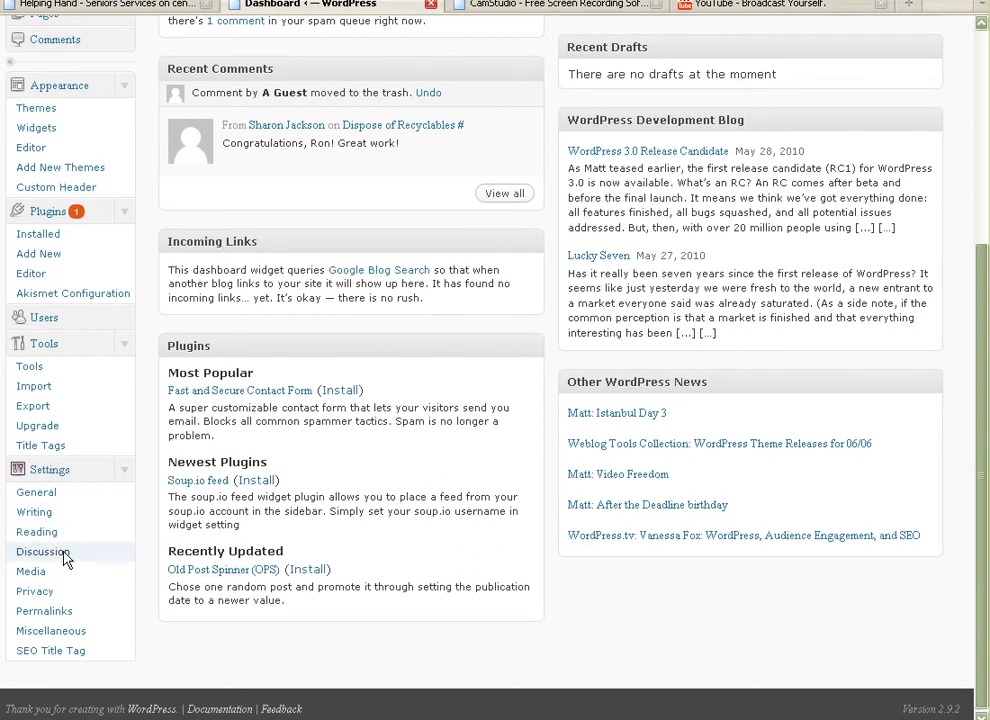
pyautogui.click(44, 552)
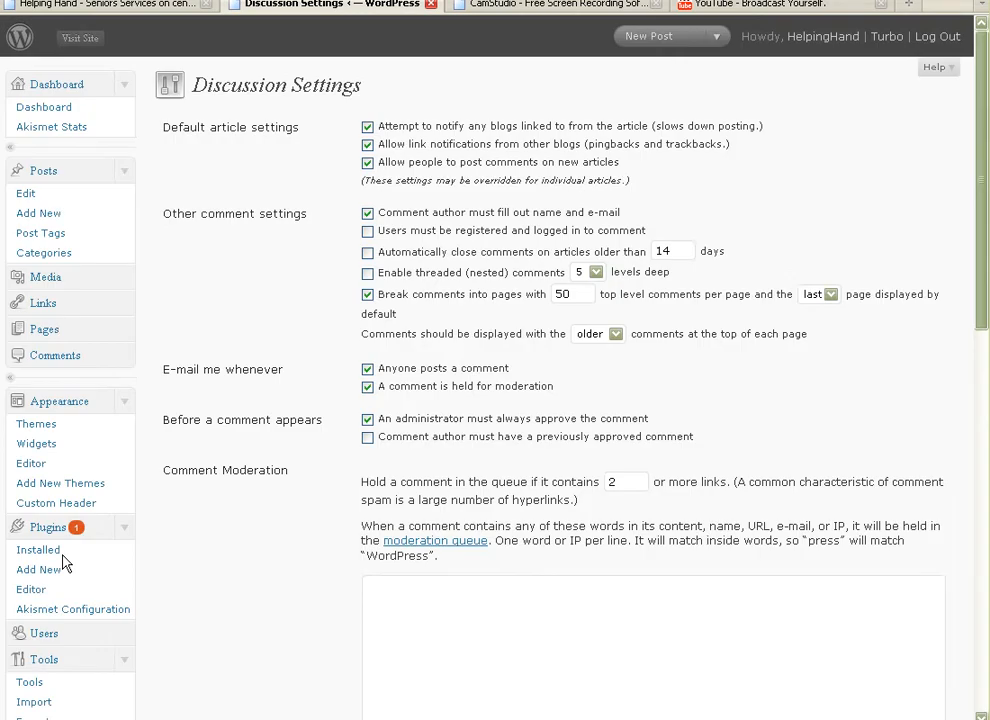
pyautogui.moveTo(330, 206)
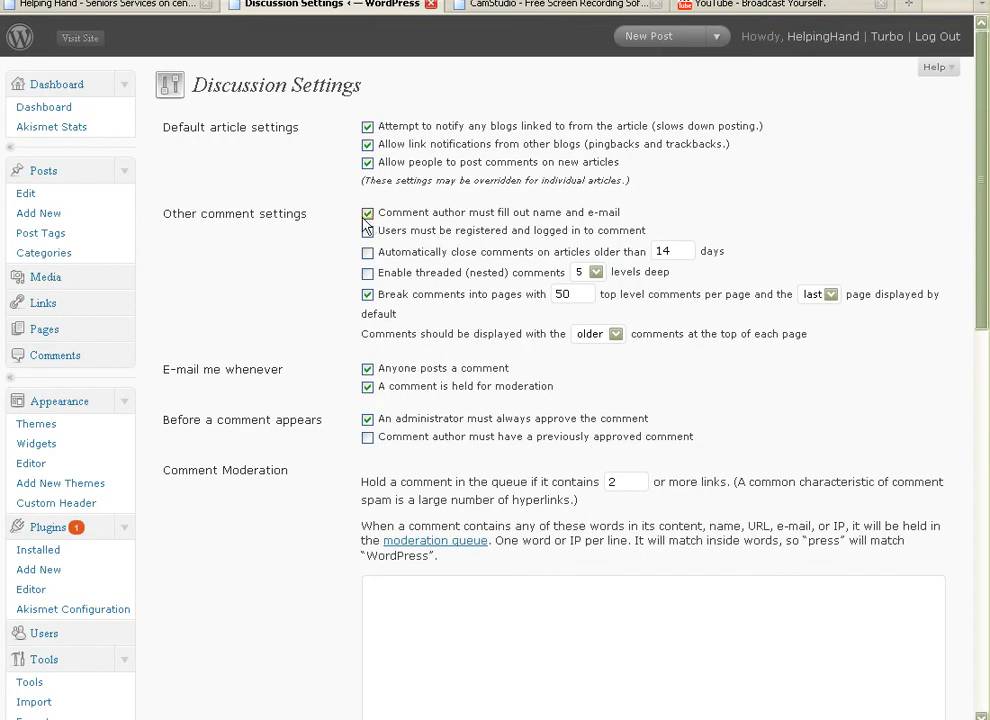
pyautogui.click(368, 230)
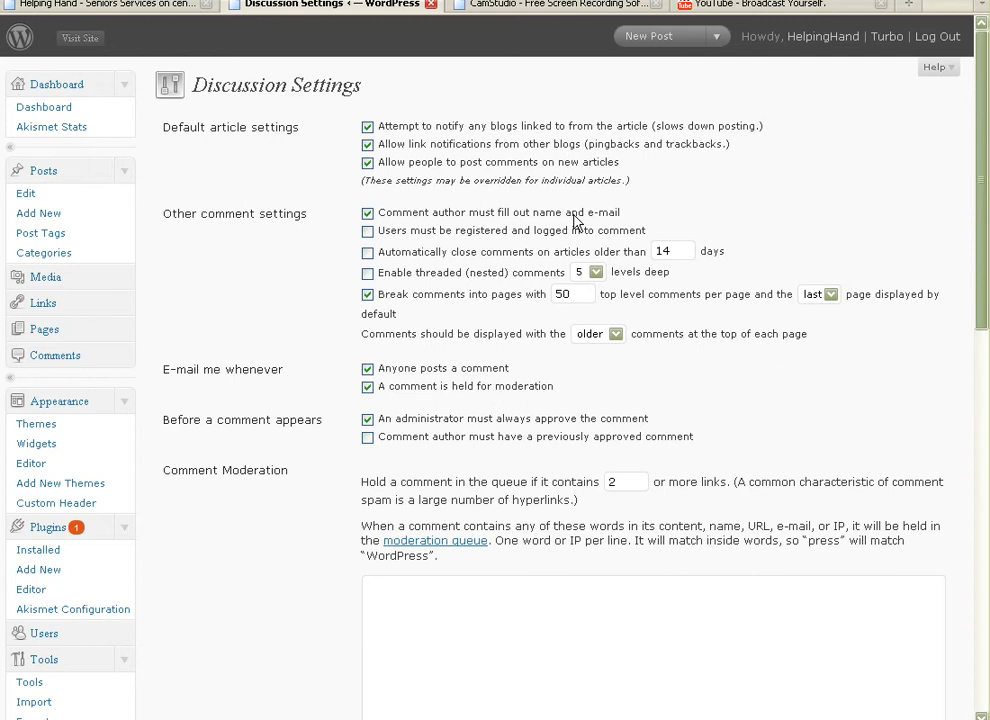
pyautogui.moveTo(314, 312)
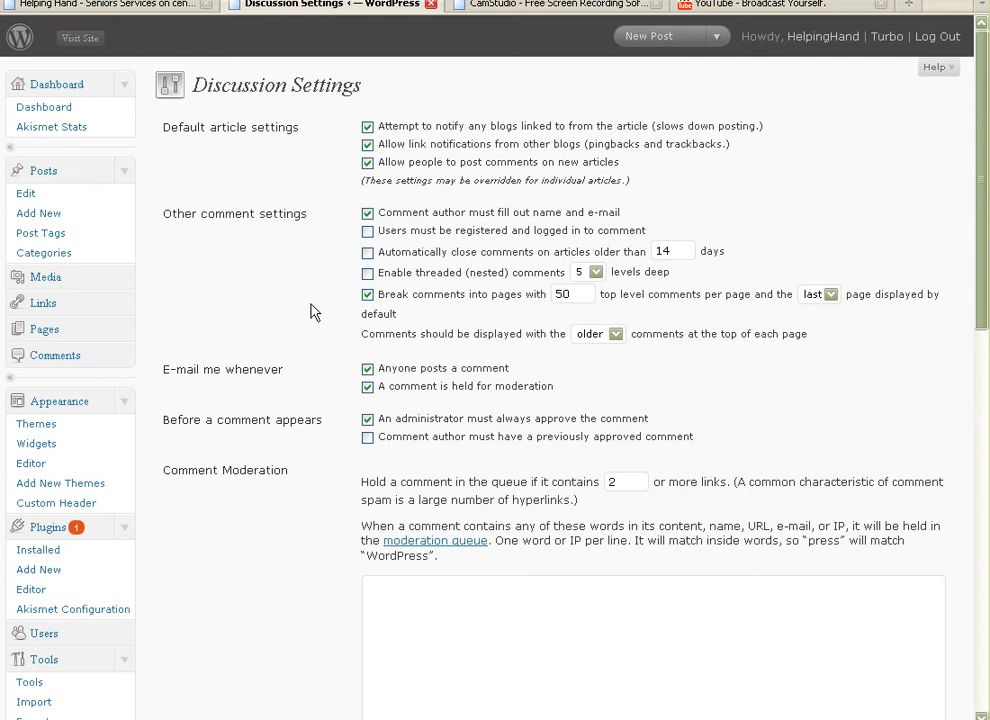
pyautogui.moveTo(216, 376)
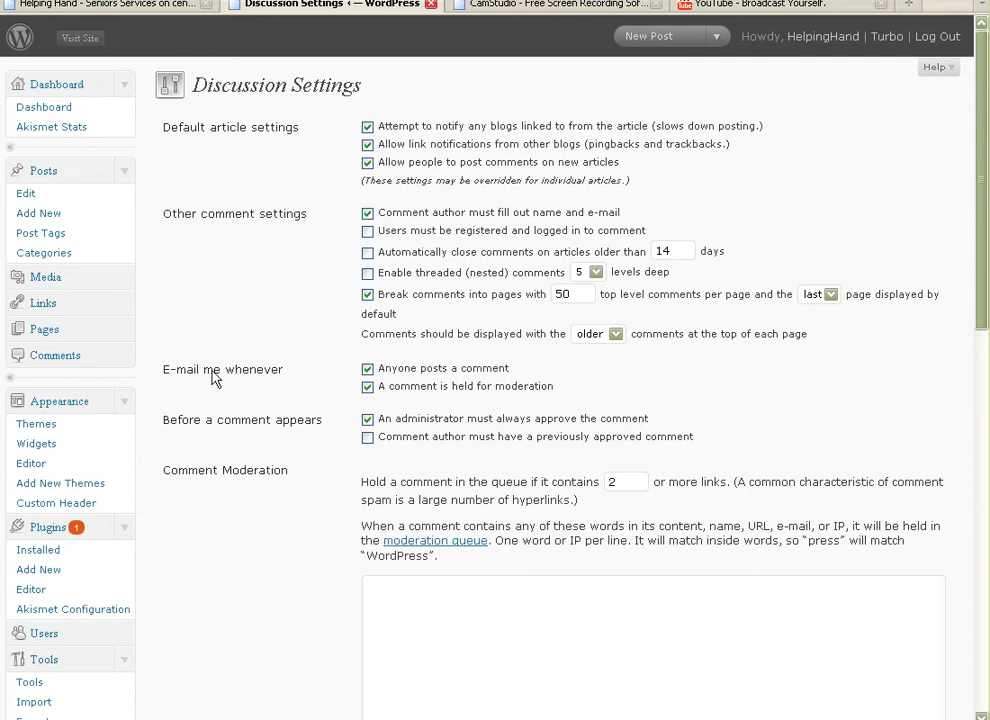
pyautogui.moveTo(398, 414)
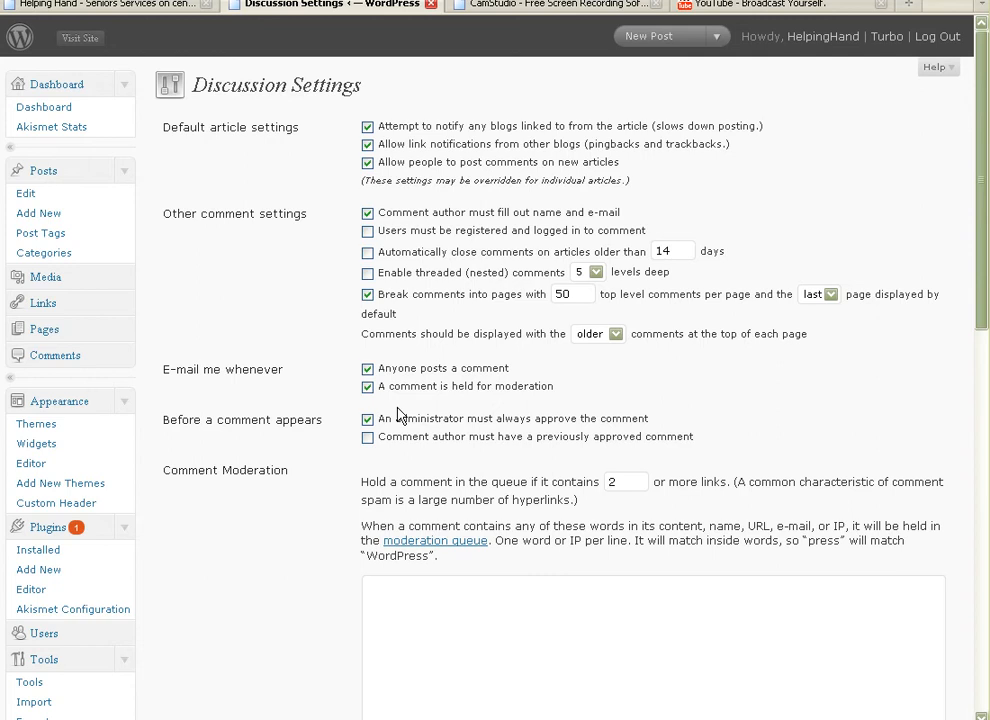
pyautogui.moveTo(362, 396)
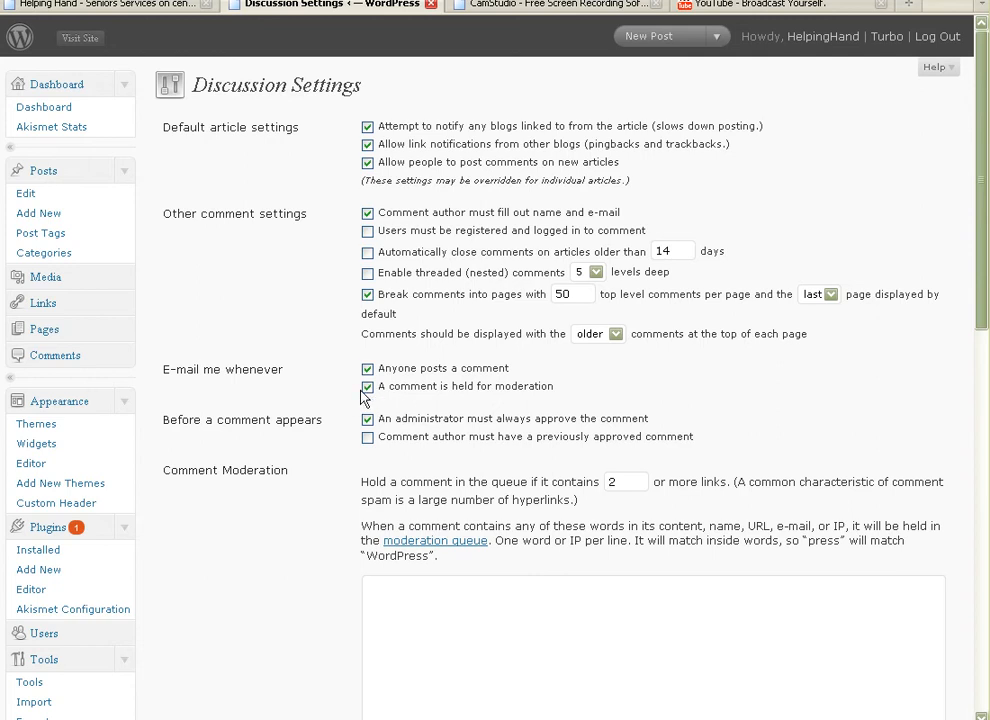
pyautogui.moveTo(322, 428)
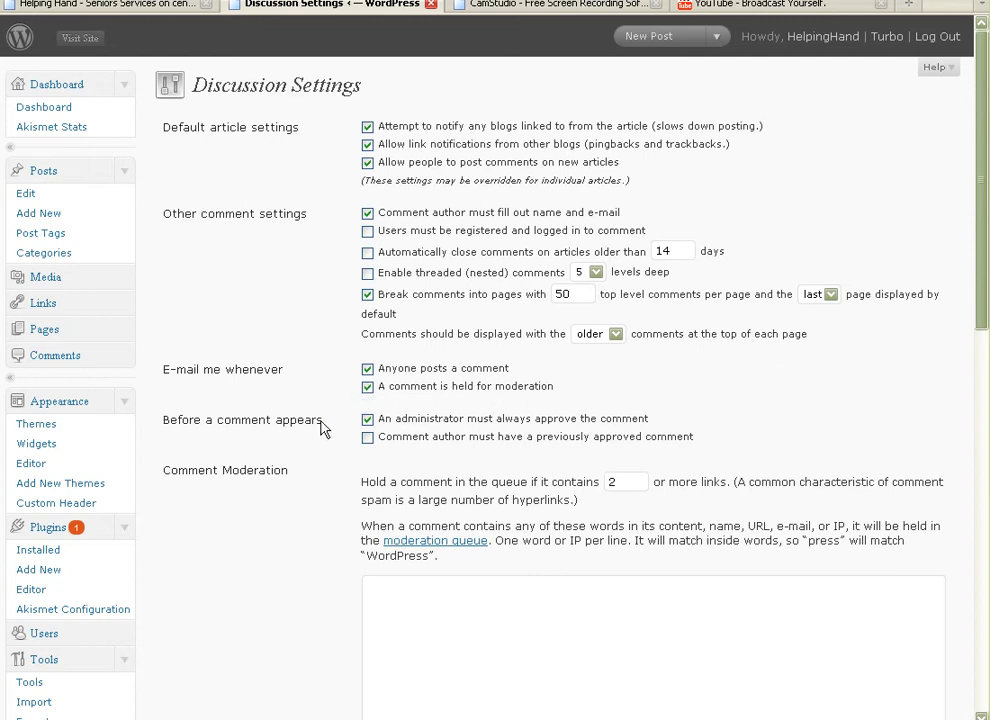
pyautogui.moveTo(484, 424)
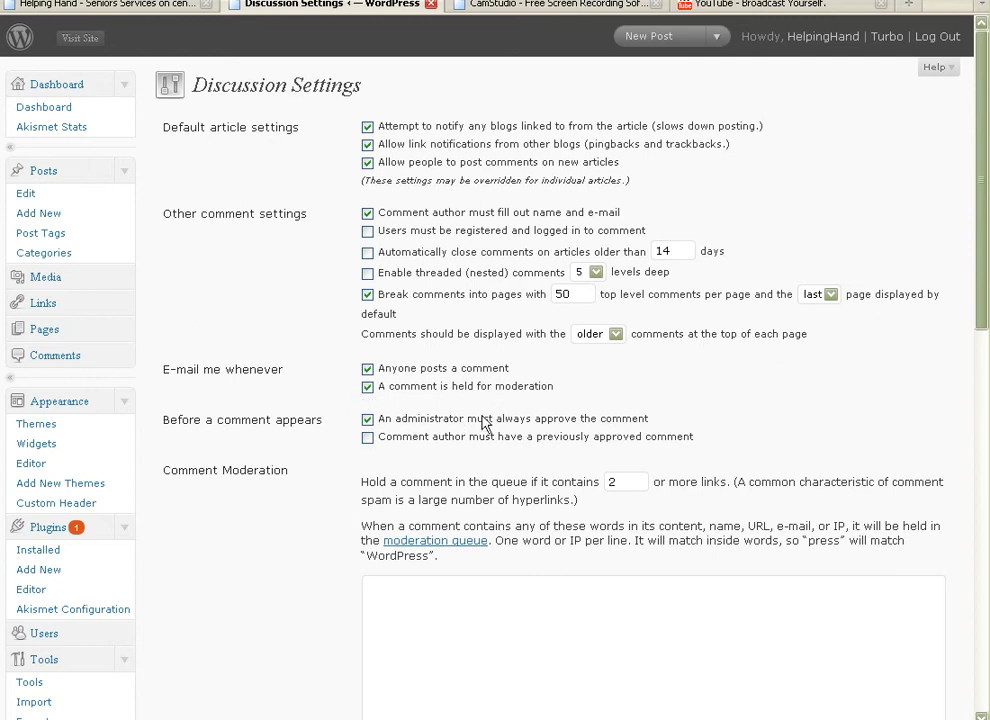
pyautogui.moveTo(644, 414)
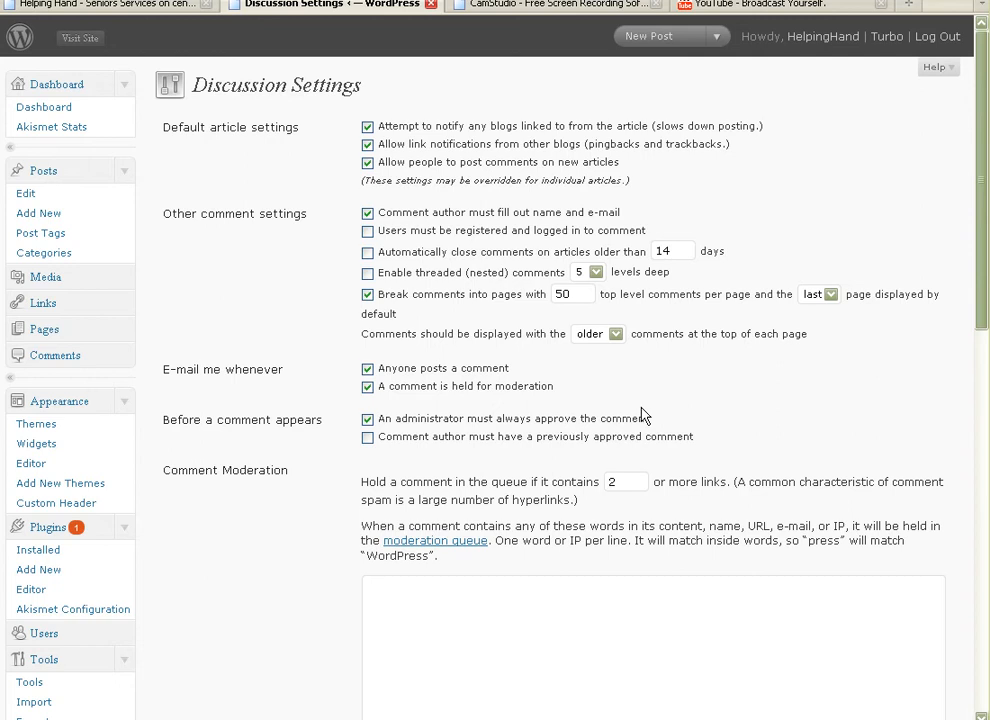
pyautogui.moveTo(316, 432)
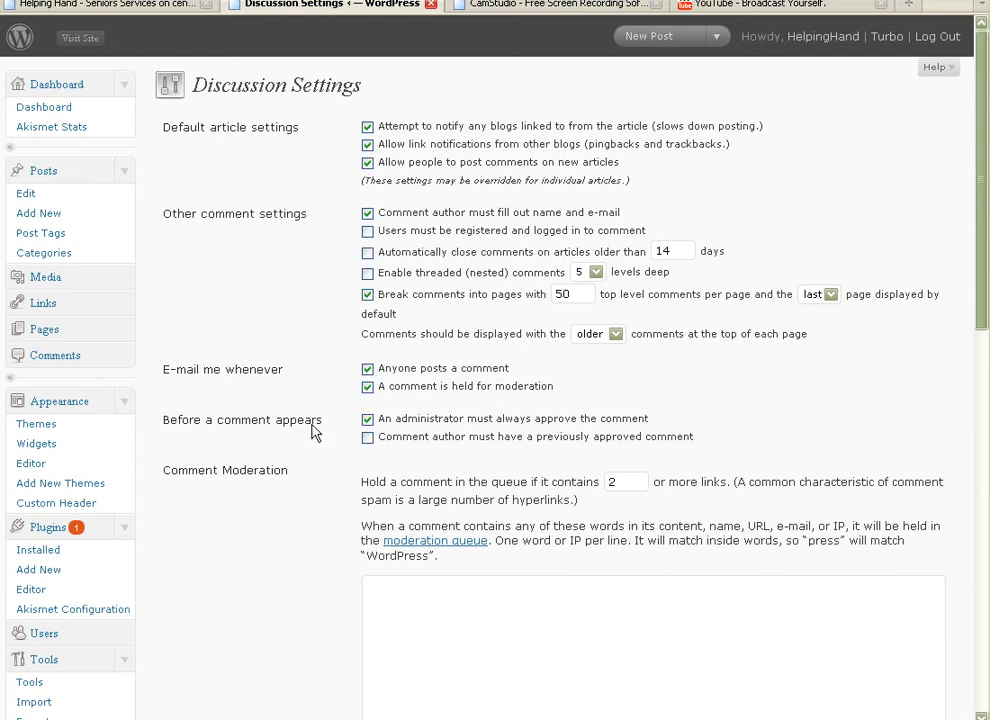
pyautogui.moveTo(336, 420)
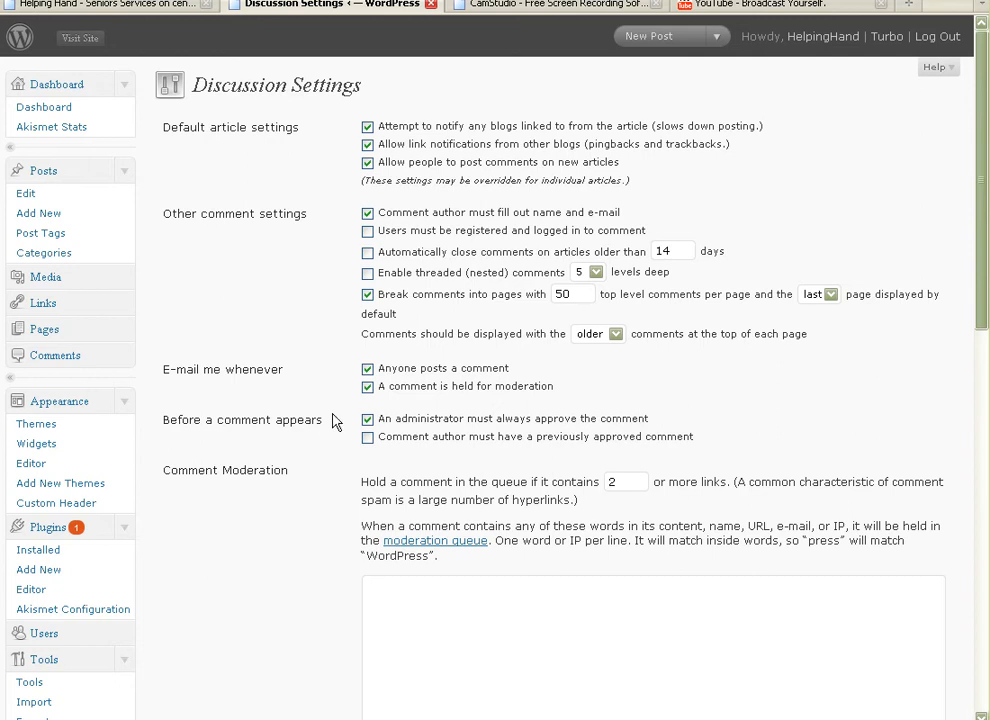
pyautogui.scroll(-3)
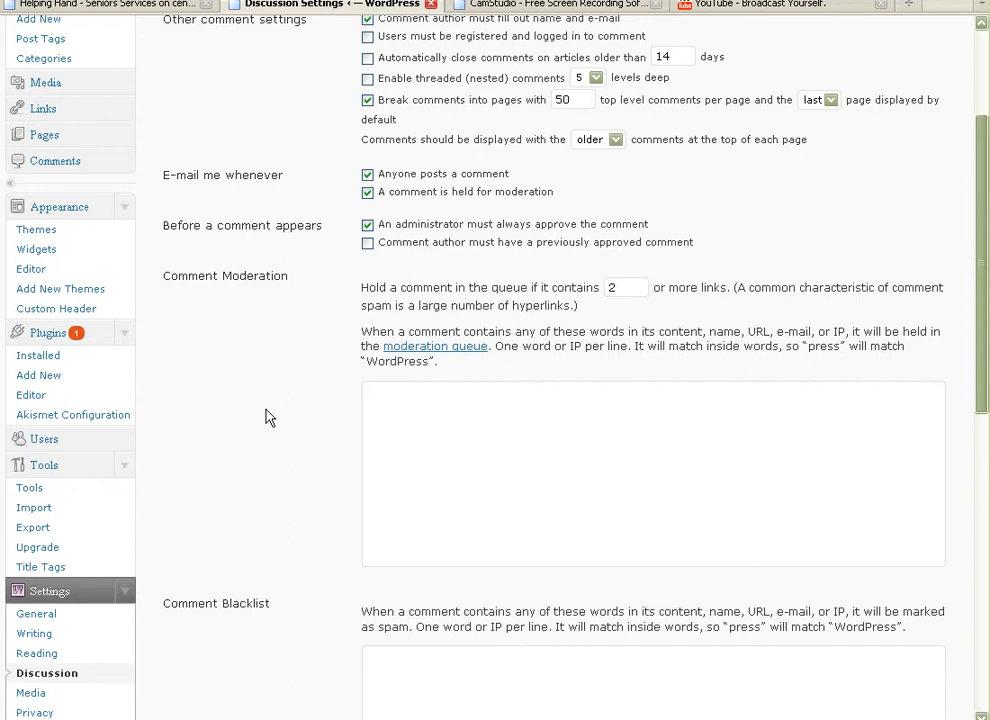
pyautogui.moveTo(460, 412)
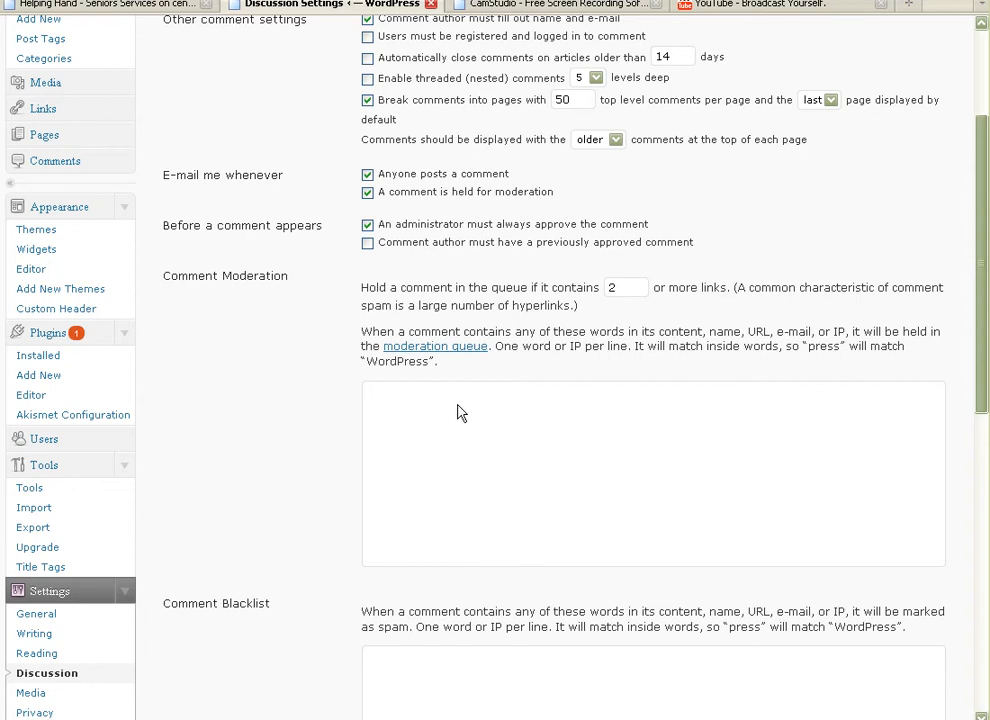
pyautogui.moveTo(268, 600)
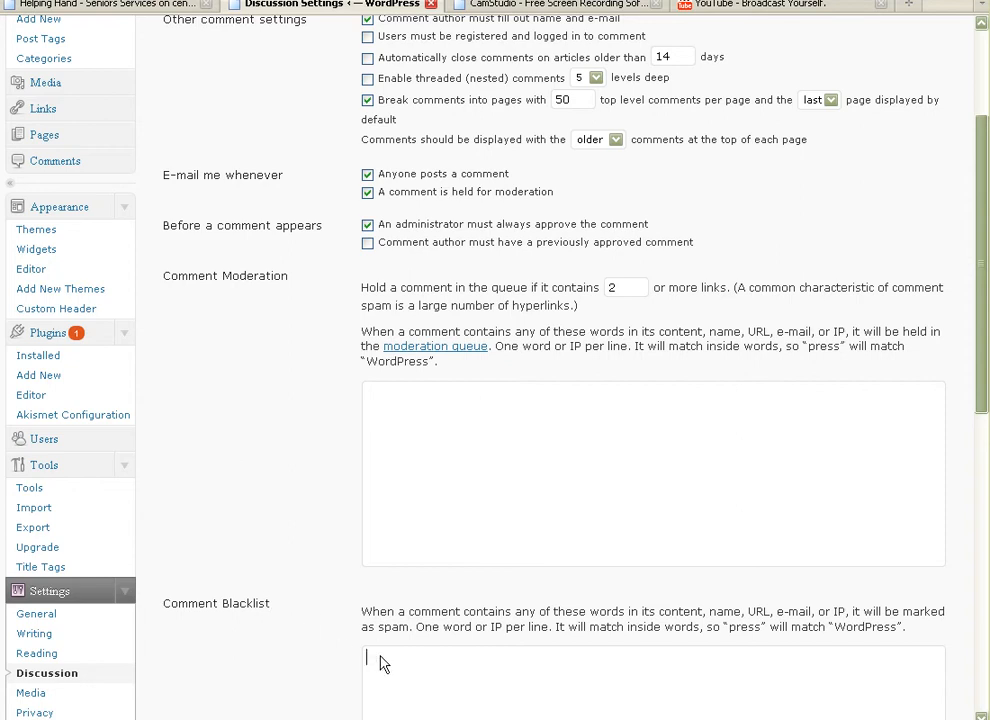
pyautogui.moveTo(260, 652)
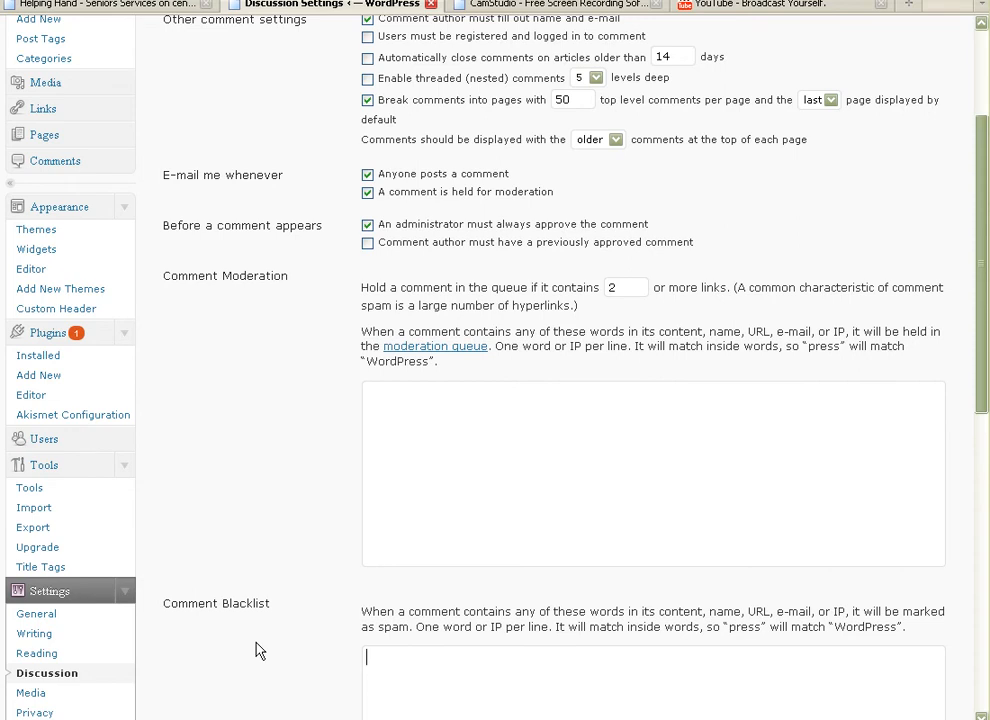
pyautogui.scroll(-3)
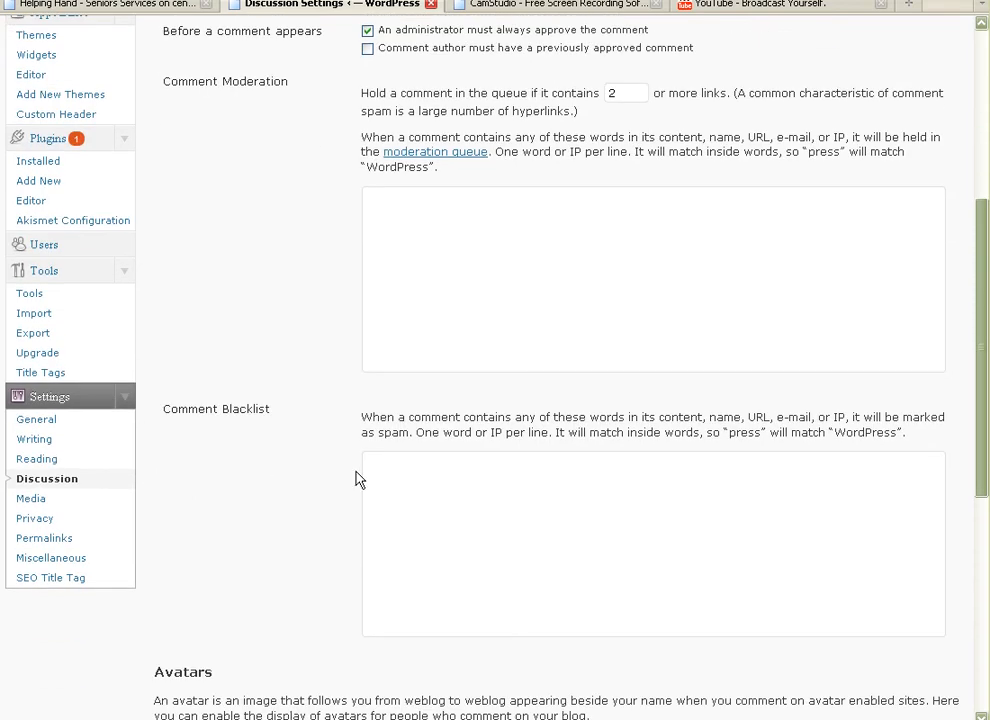
pyautogui.moveTo(392, 472)
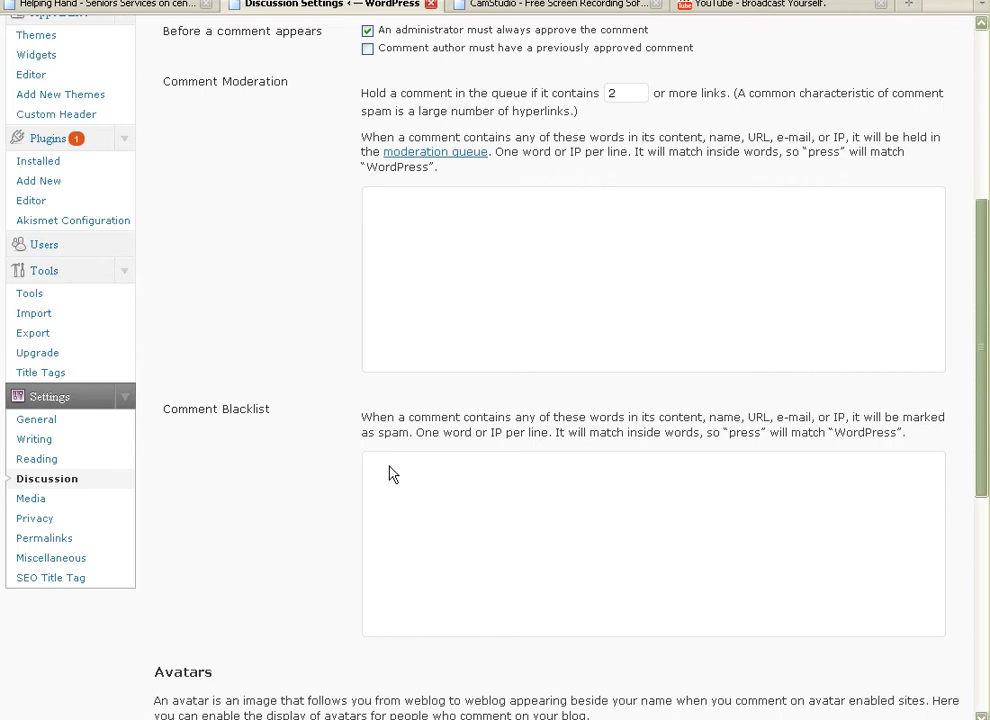
pyautogui.moveTo(588, 450)
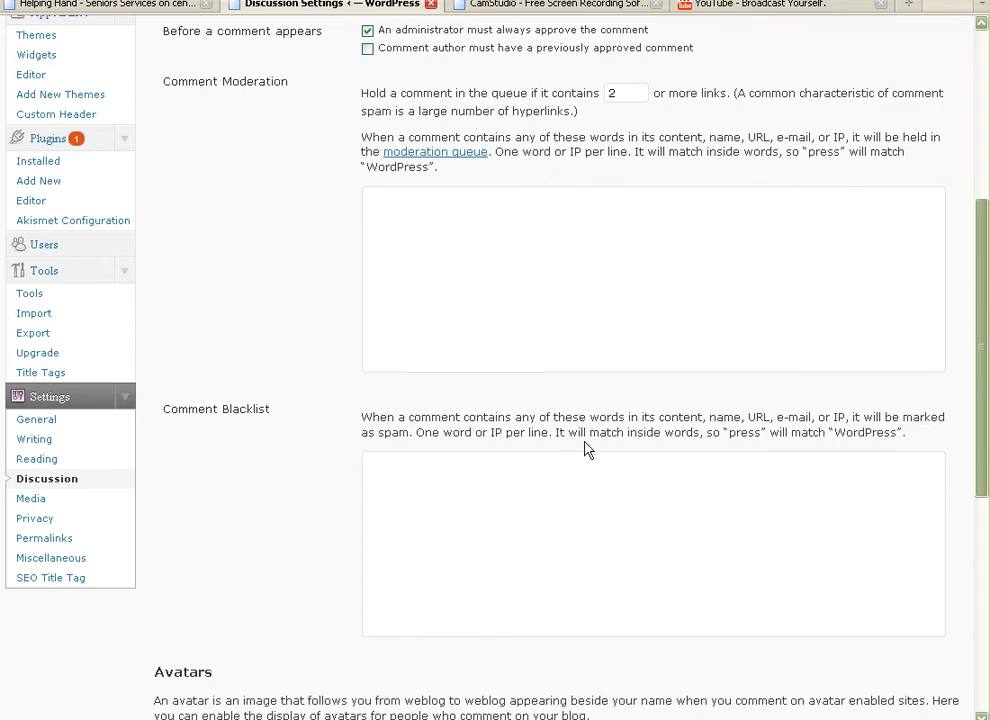
pyautogui.click(652, 544)
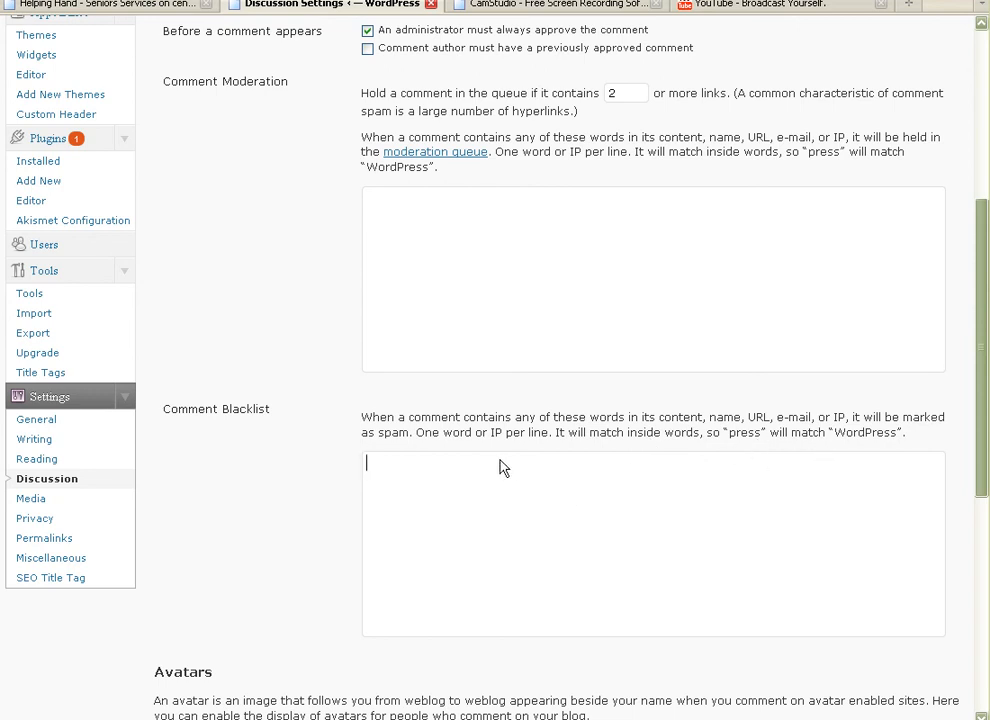
pyautogui.moveTo(476, 472)
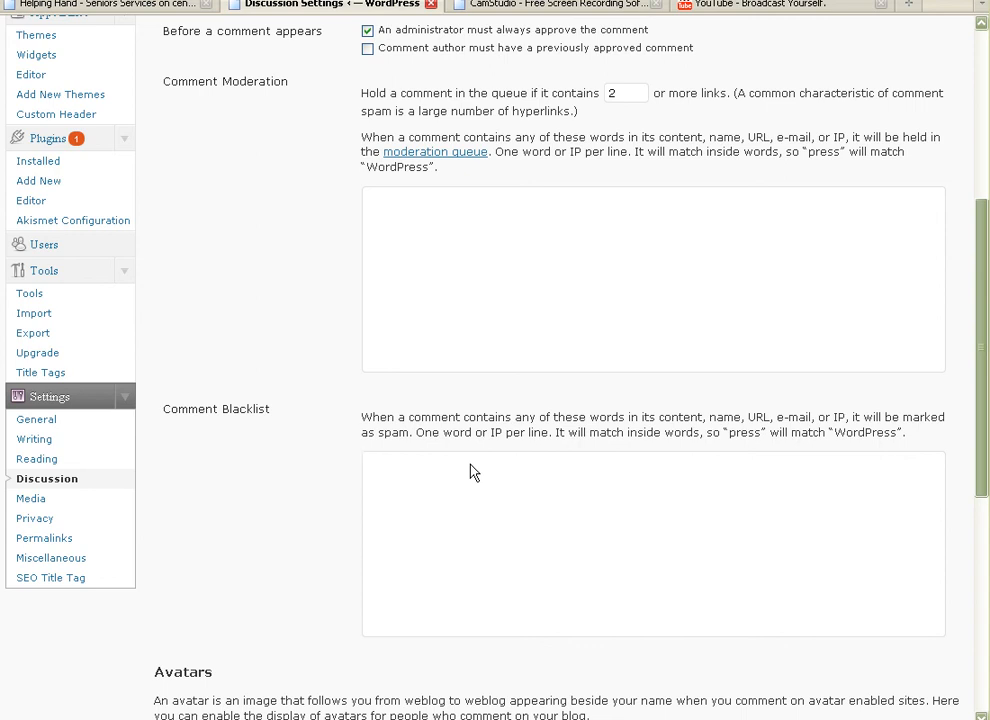
pyautogui.click(650, 544)
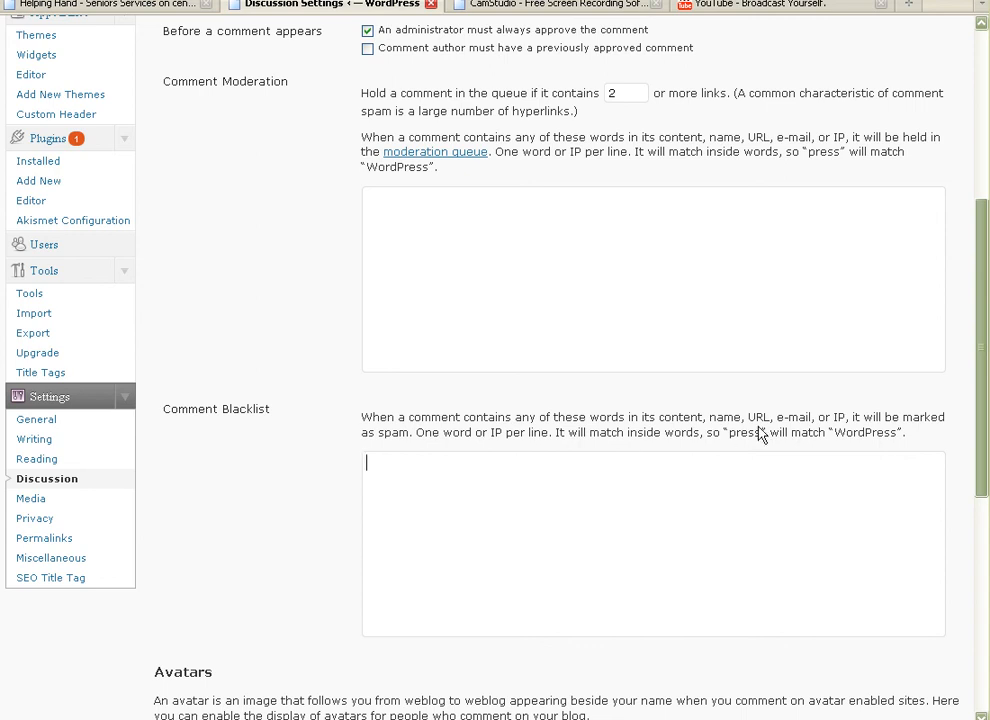
pyautogui.moveTo(152, 448)
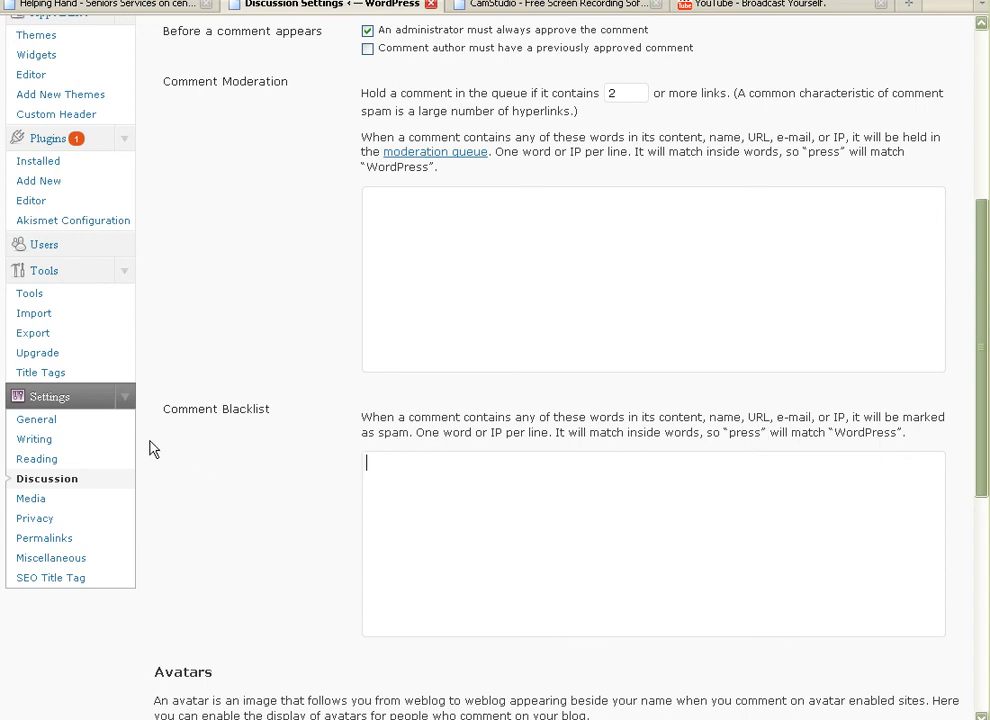
pyautogui.scroll(3)
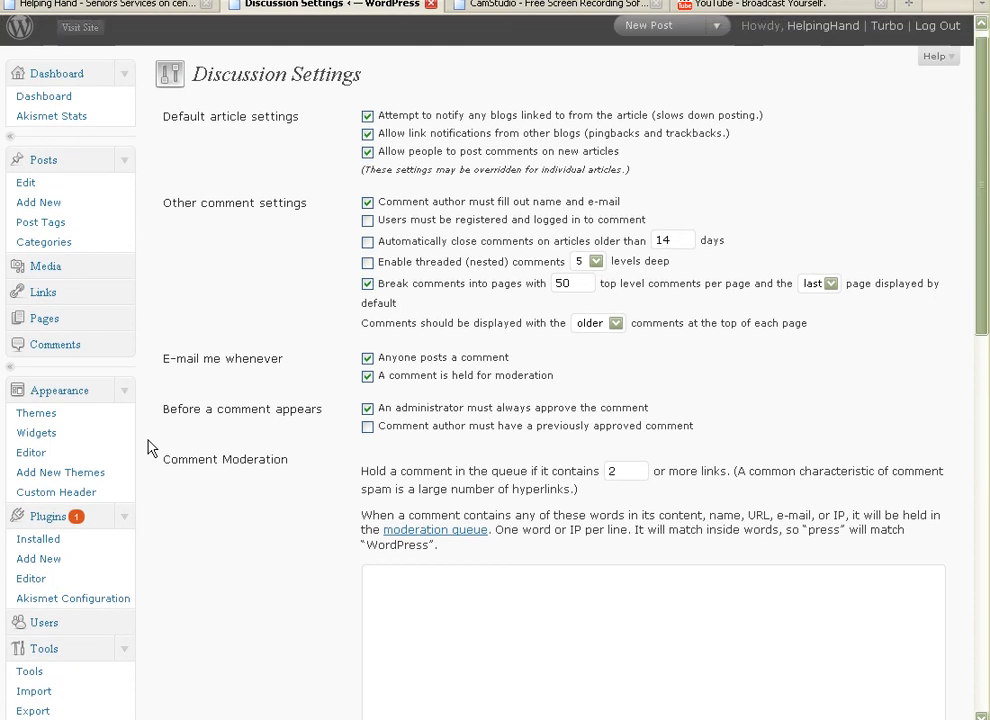